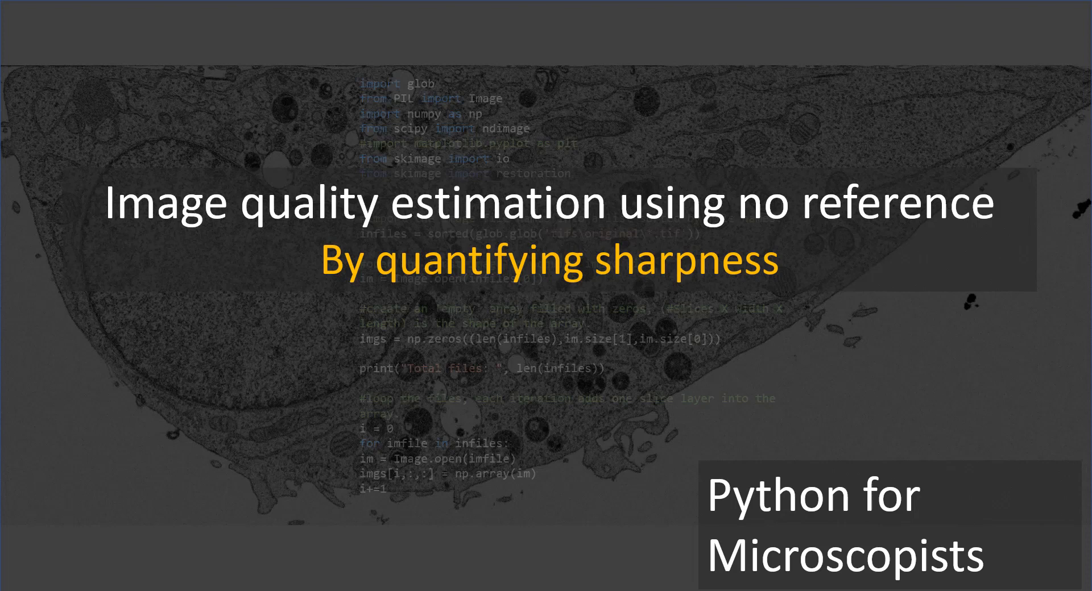
mouse_move(793, 226)
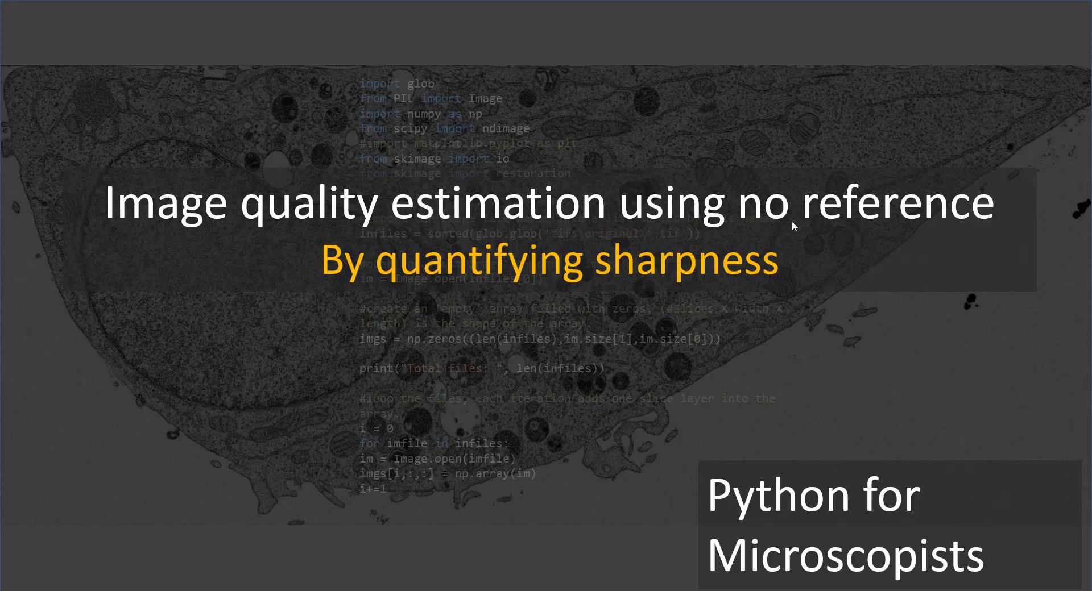
mouse_move(462, 288)
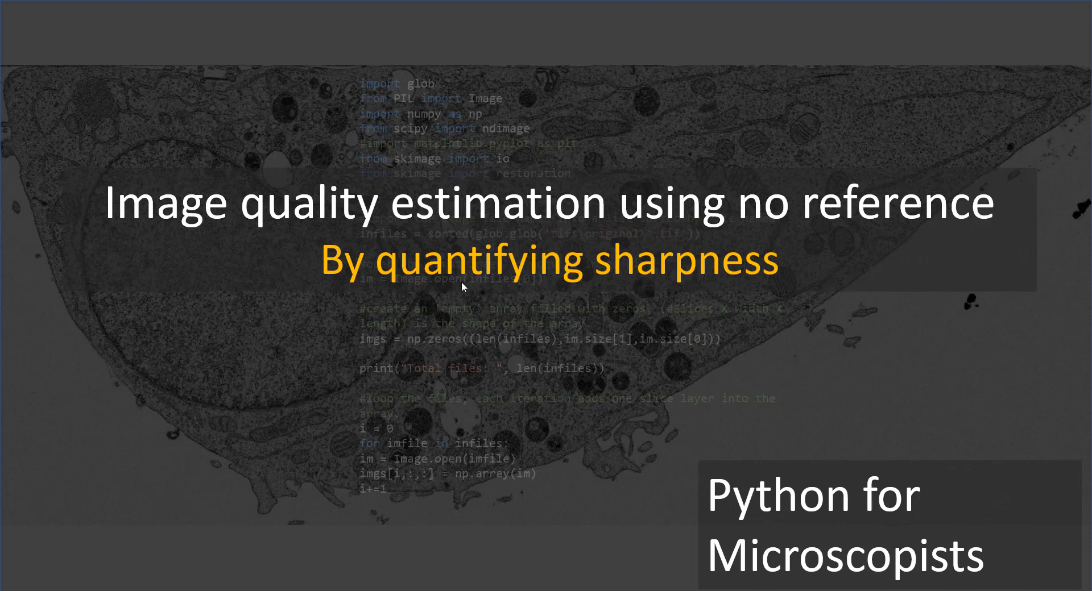
mouse_move(650, 283)
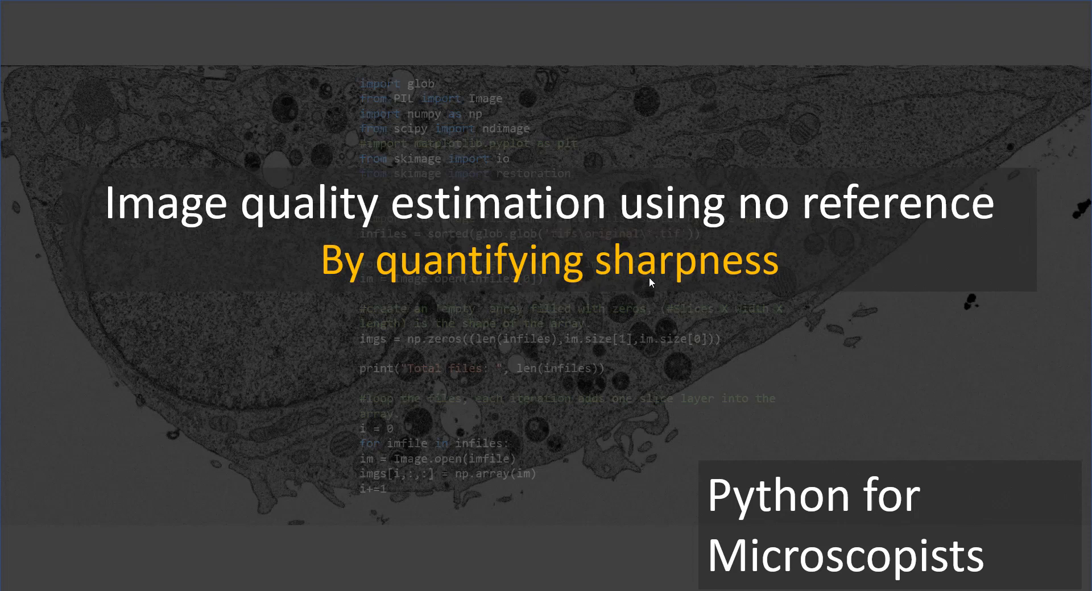
mouse_move(611, 290)
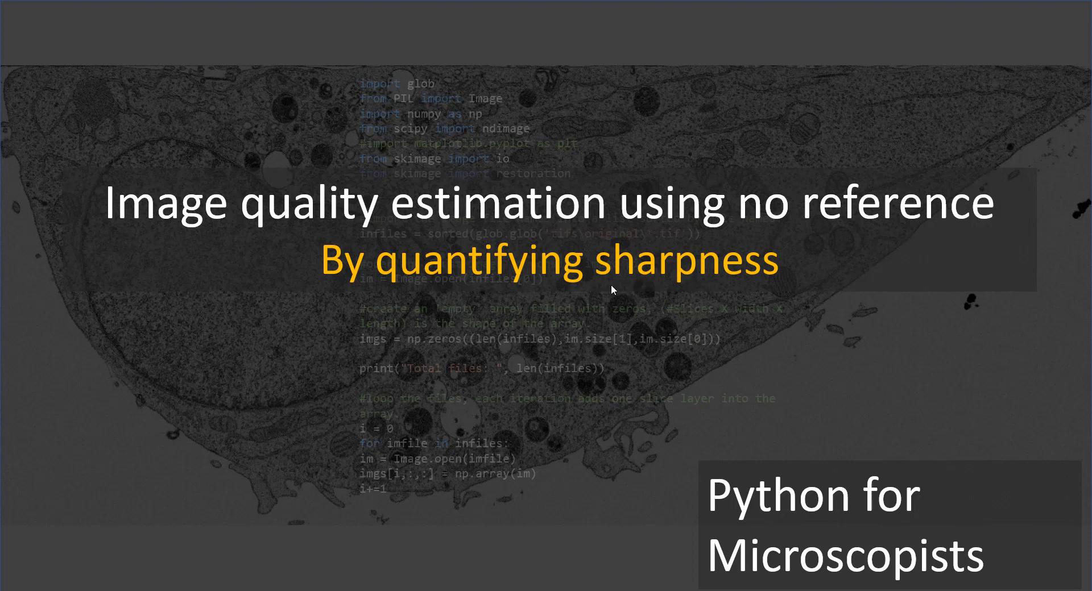
- Switch to the YouTube tab listing the channel's uploads, including the image quality assessment video
click(749, 10)
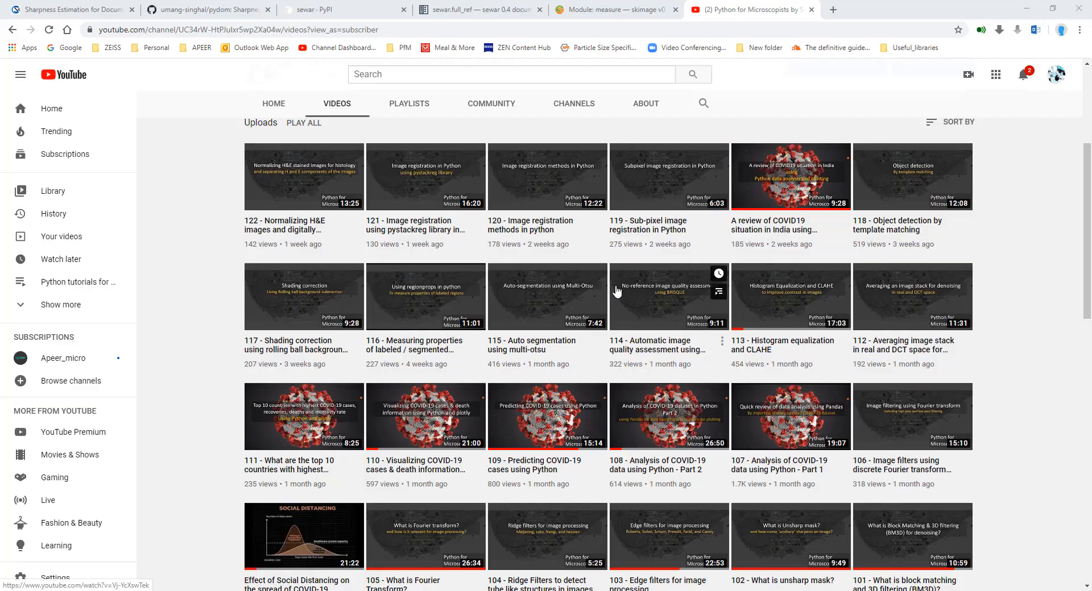
mouse_move(659, 342)
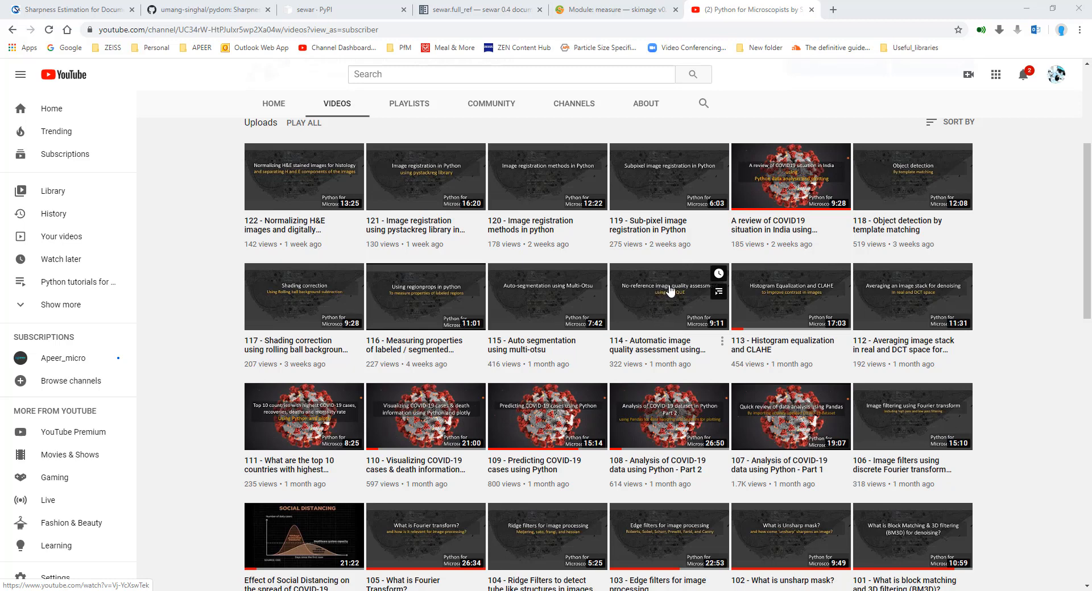
mouse_move(675, 299)
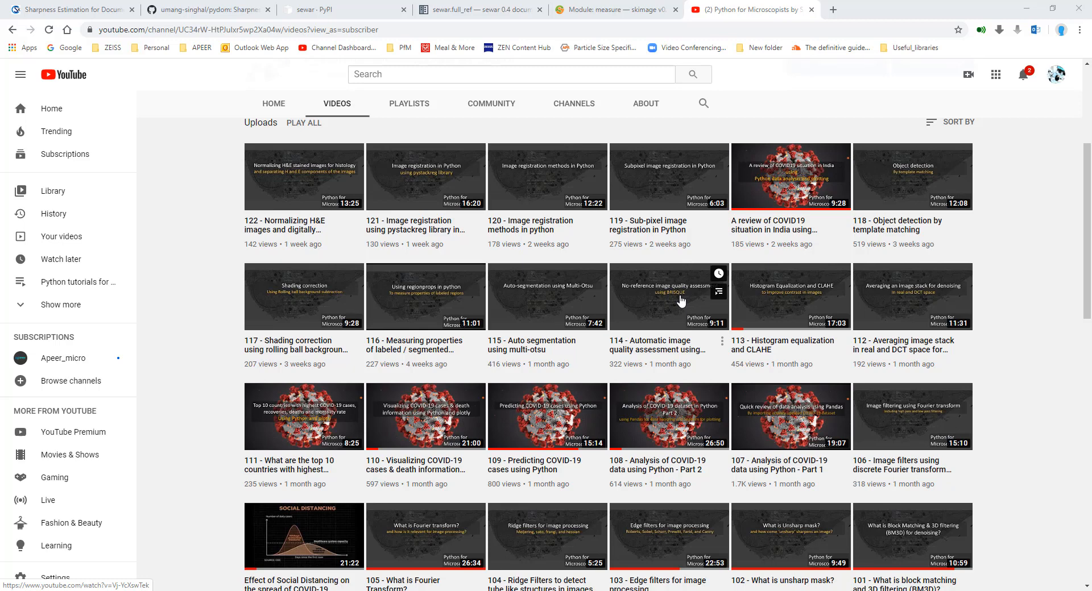
mouse_move(675, 346)
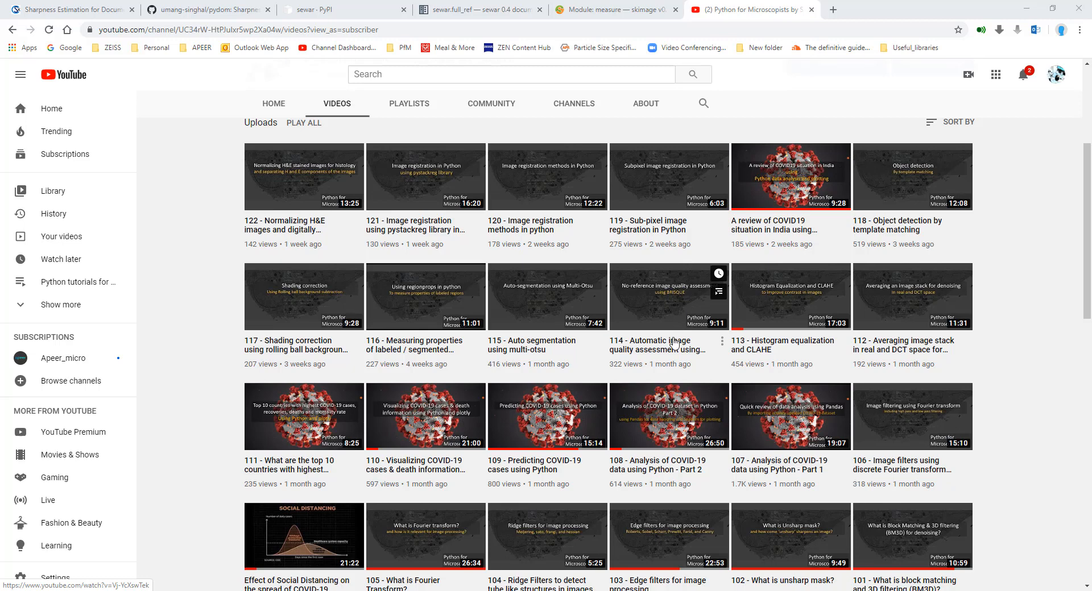
mouse_move(711, 361)
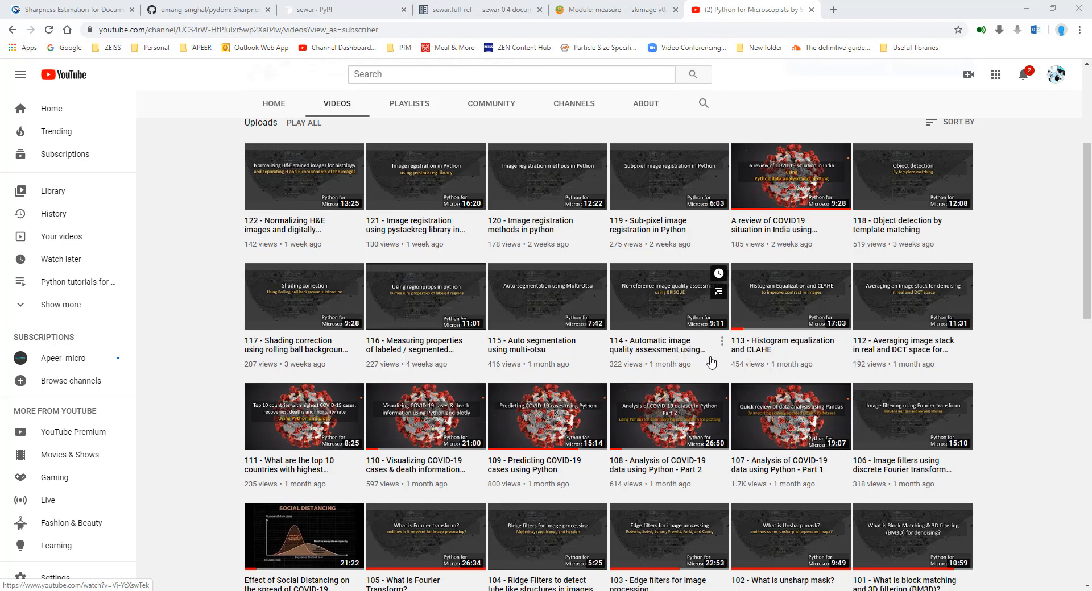
mouse_move(711, 366)
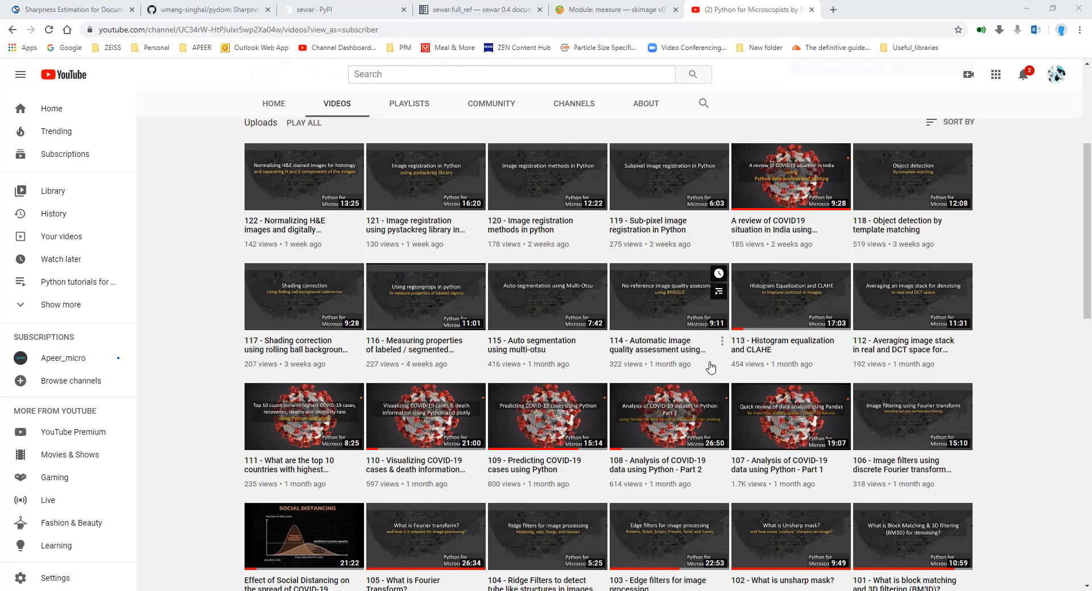
mouse_move(707, 366)
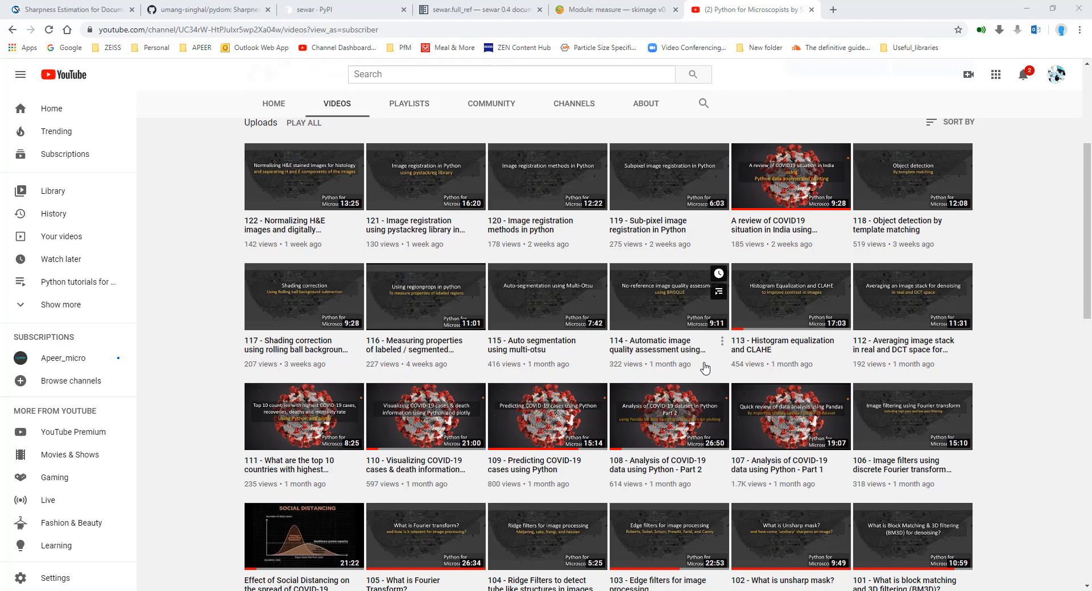
mouse_move(700, 365)
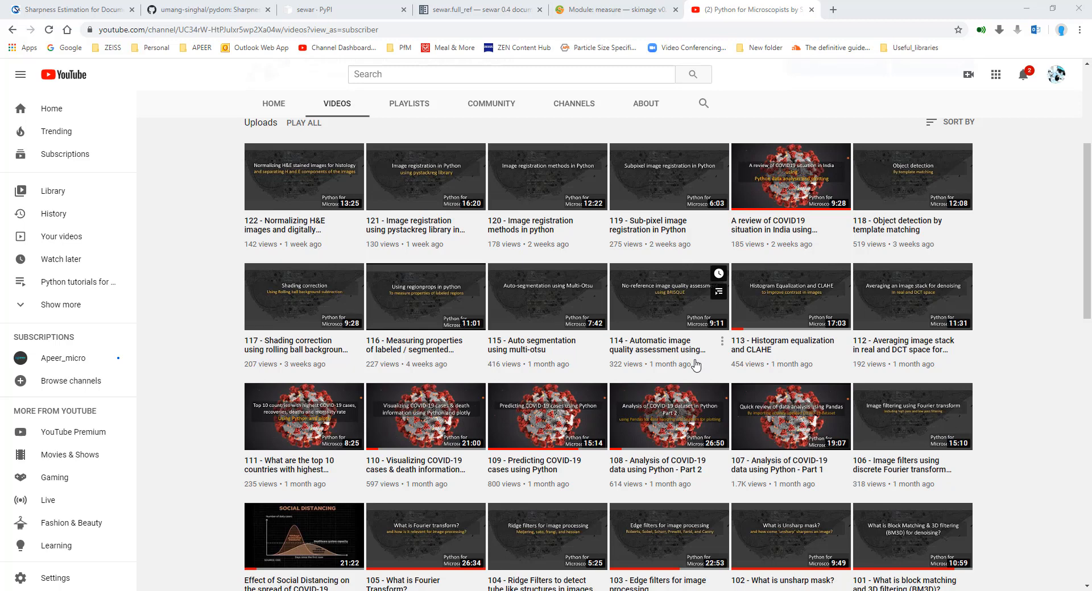
mouse_move(697, 363)
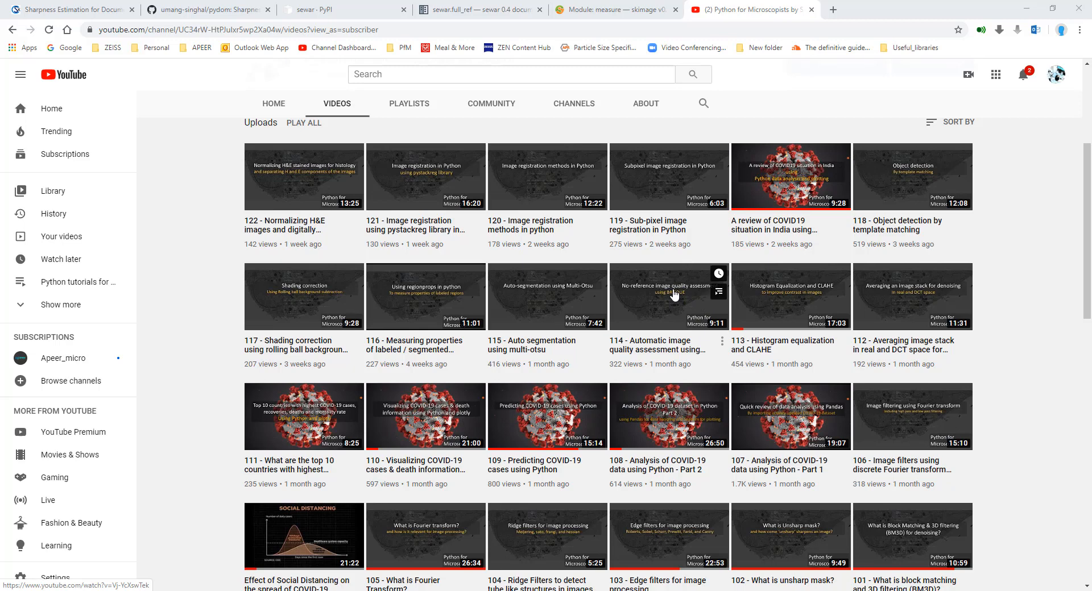
mouse_move(687, 274)
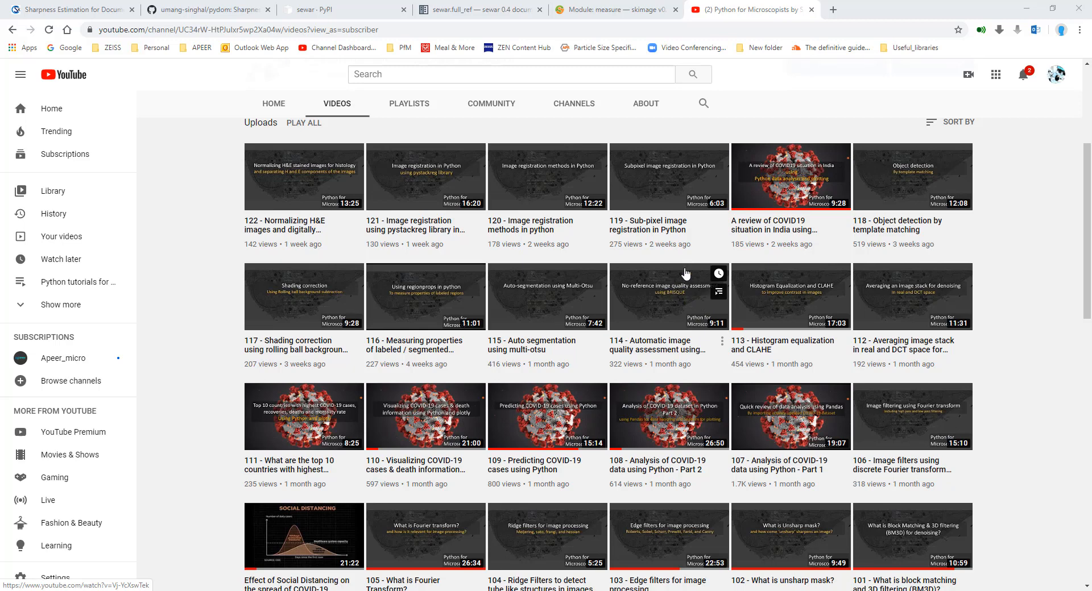
mouse_move(607, 17)
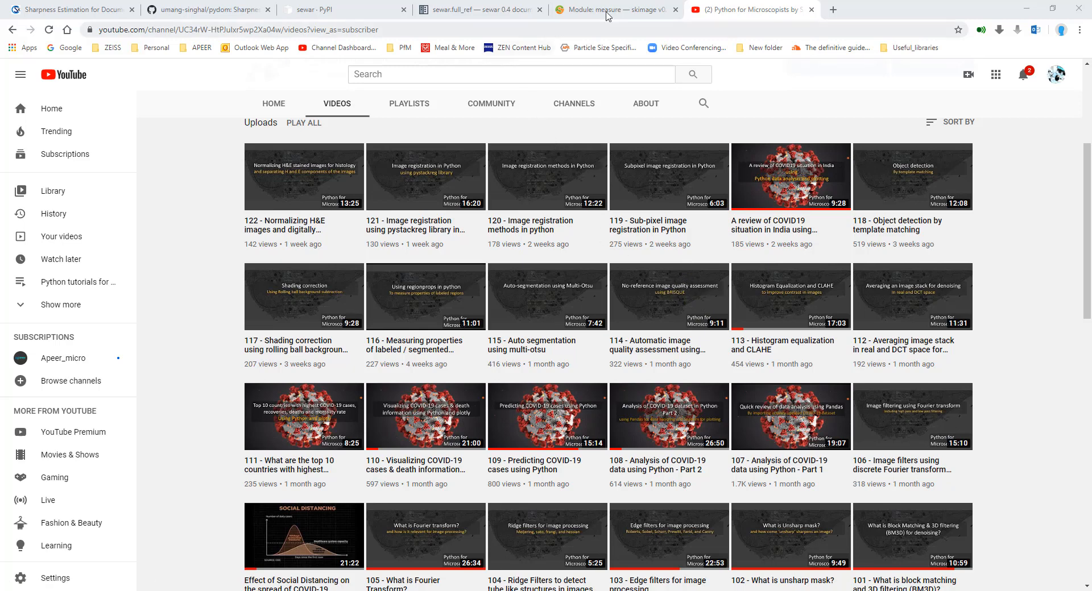
- Switch to the skimage.measure docs listing compare_mse, compare_psnr and compare_ssim
click(612, 10)
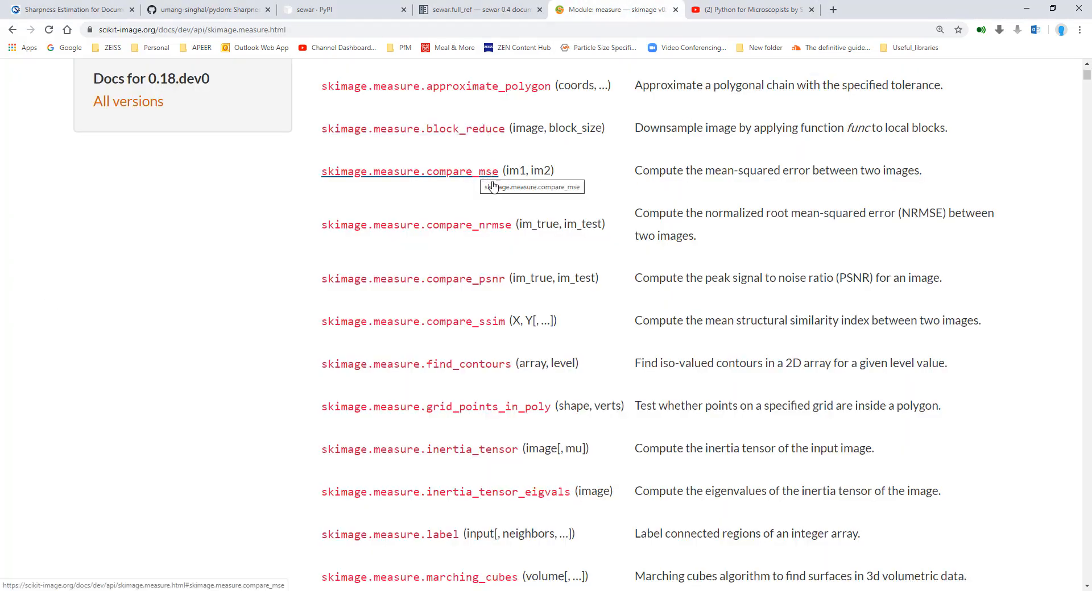
mouse_move(635, 270)
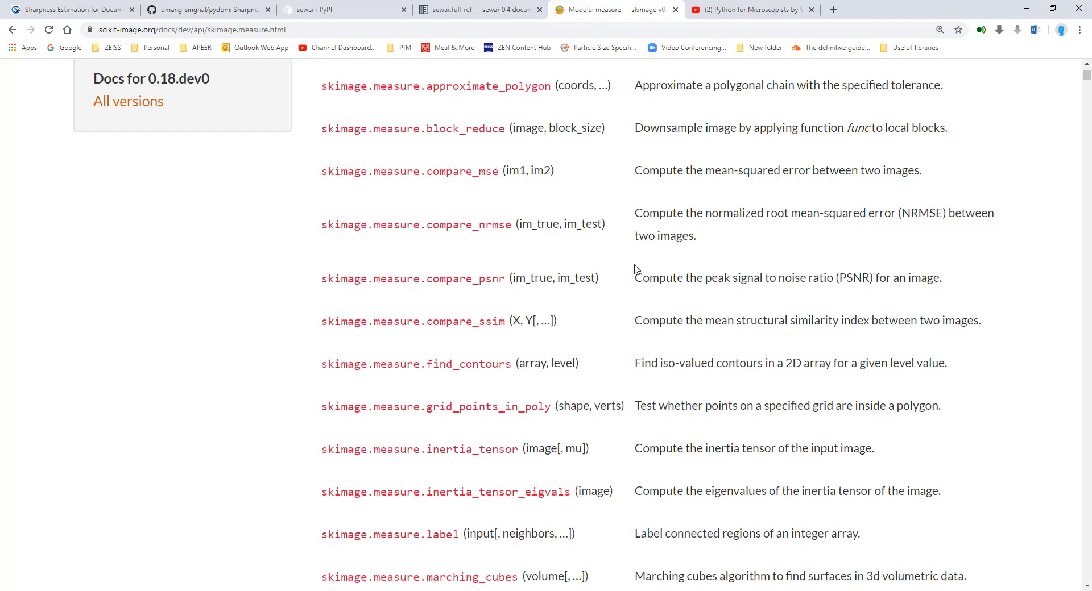
mouse_move(112, 51)
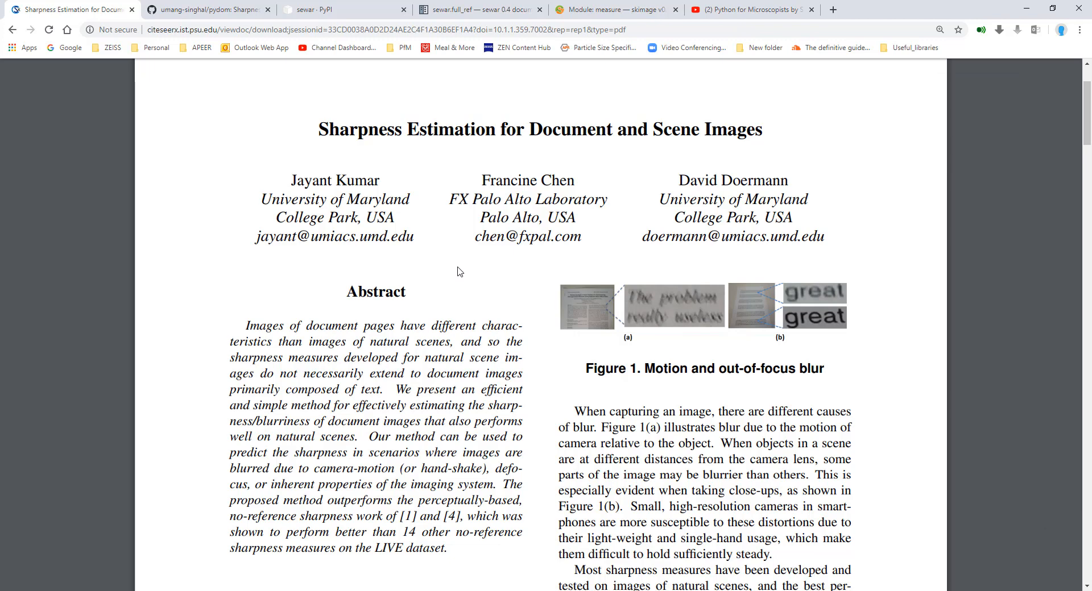
mouse_move(370, 140)
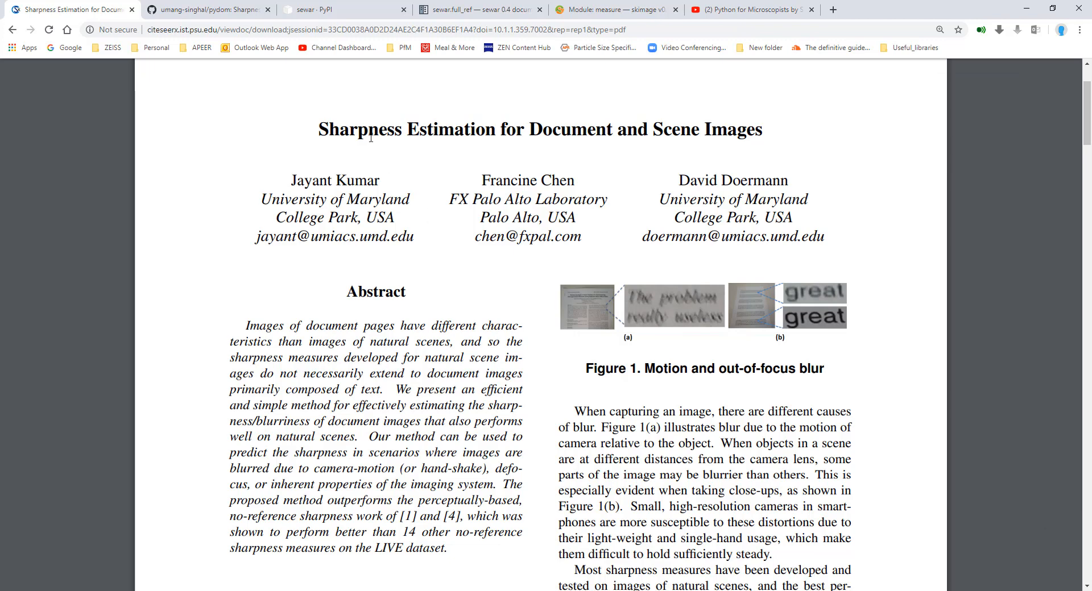
mouse_move(548, 193)
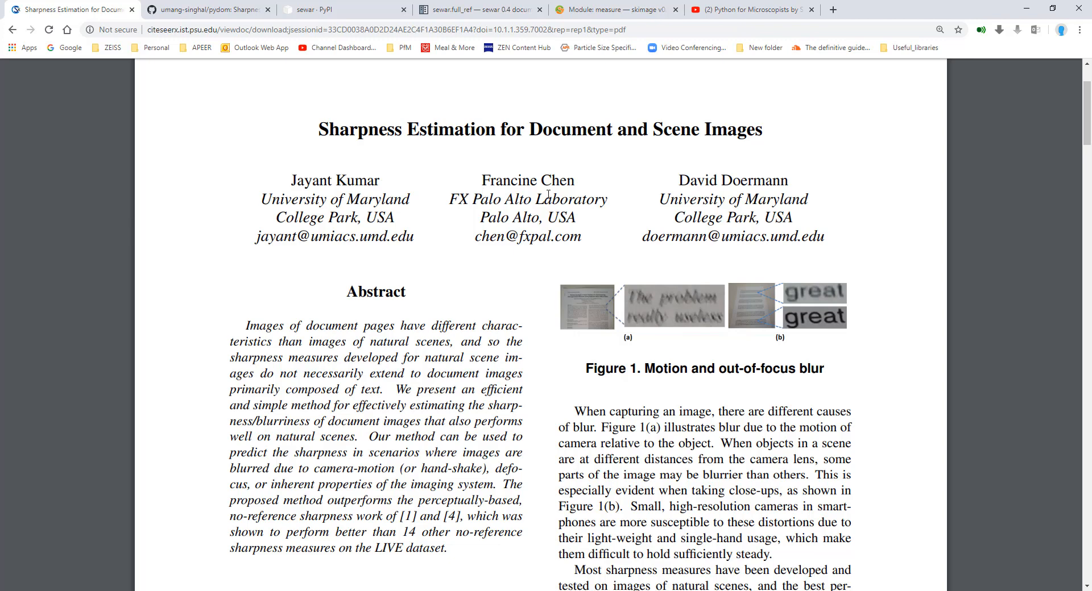
mouse_move(607, 219)
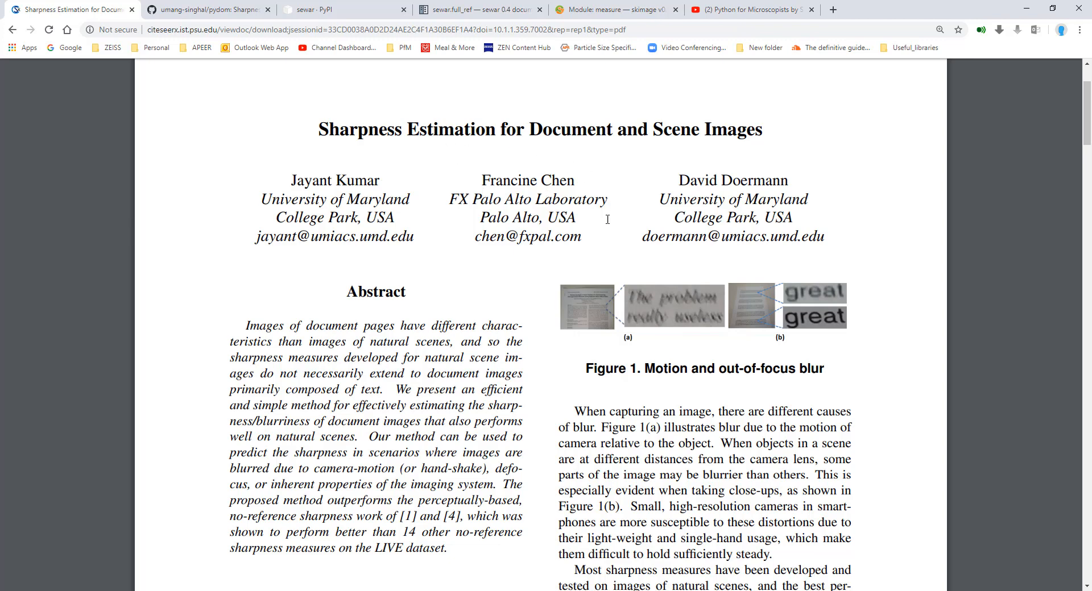
mouse_move(727, 148)
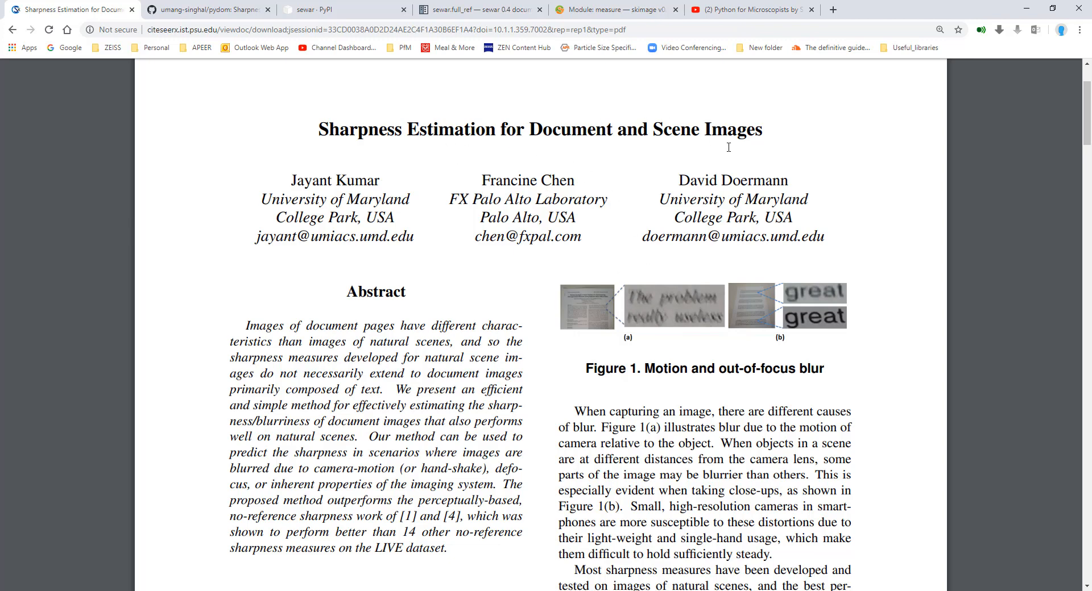
mouse_move(532, 358)
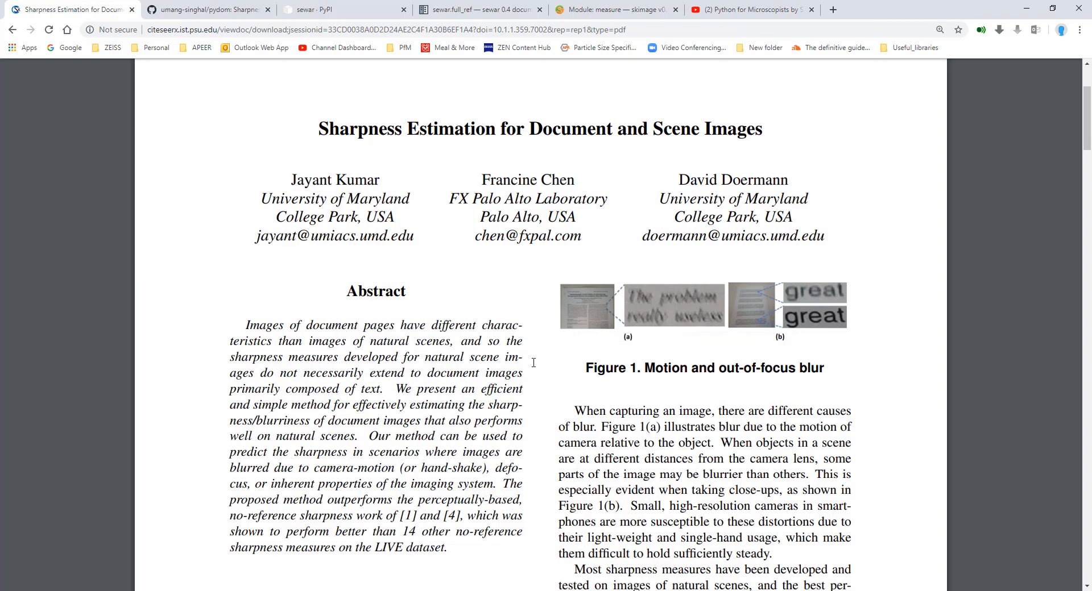
- Scroll the sharpness paper PDF down to the computation-time table and conclusion
scroll(down, 3)
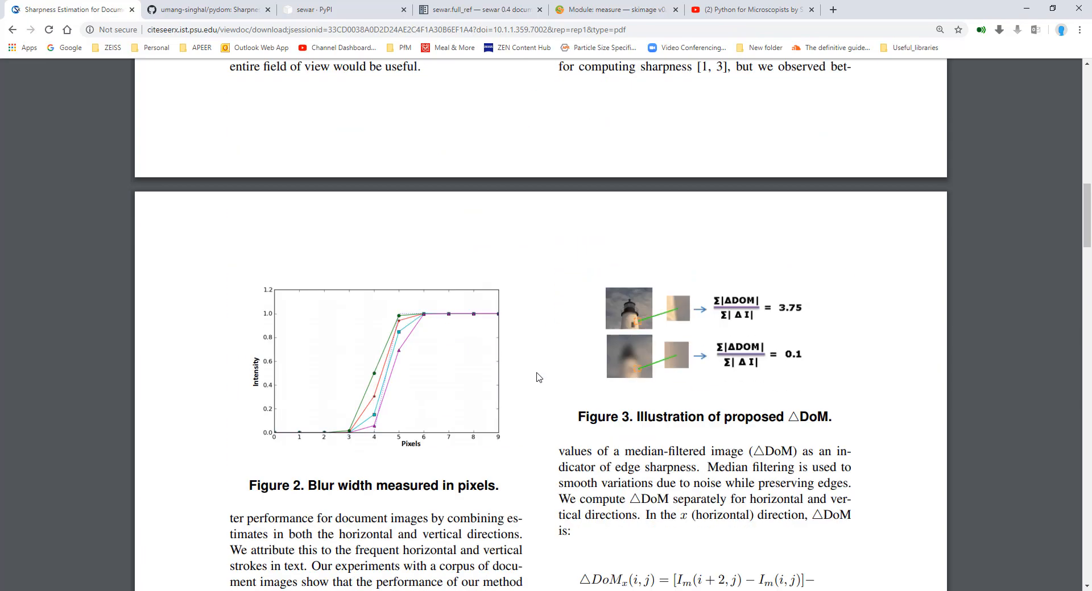
scroll(down, 3)
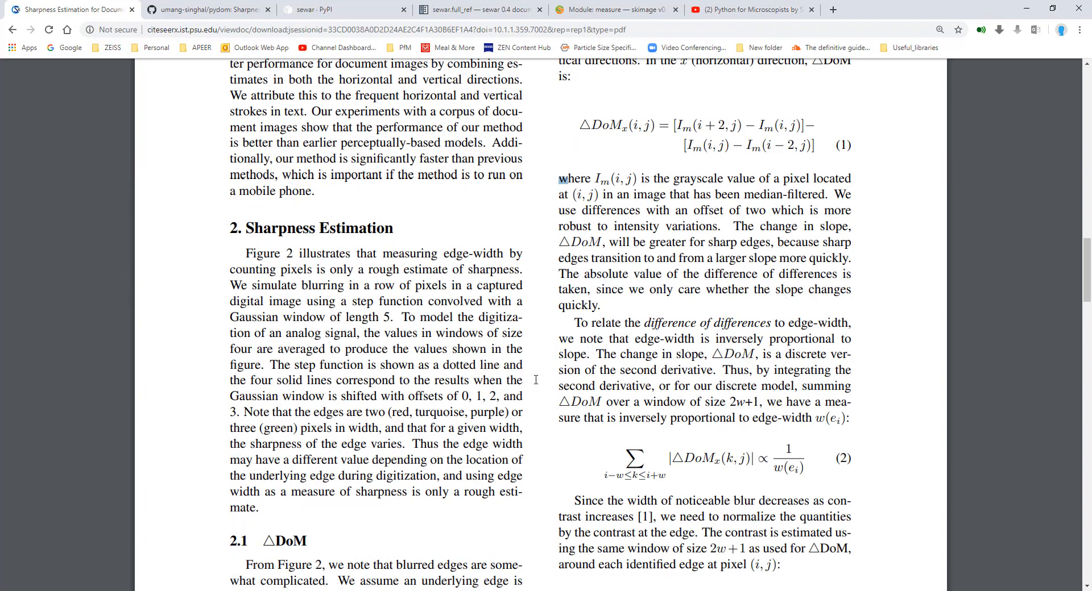
scroll(down, 3)
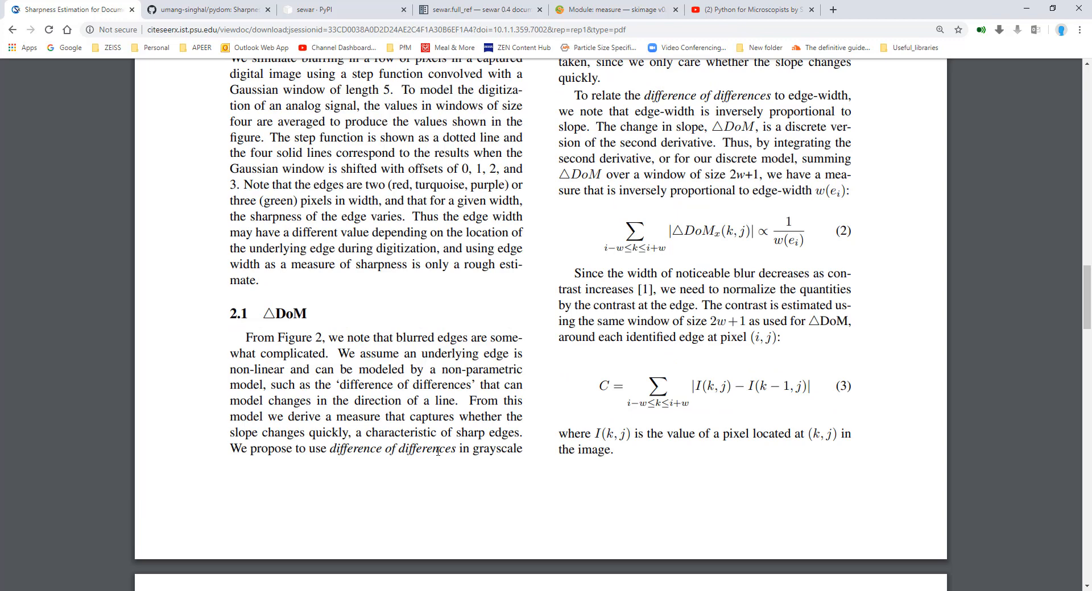
mouse_move(507, 446)
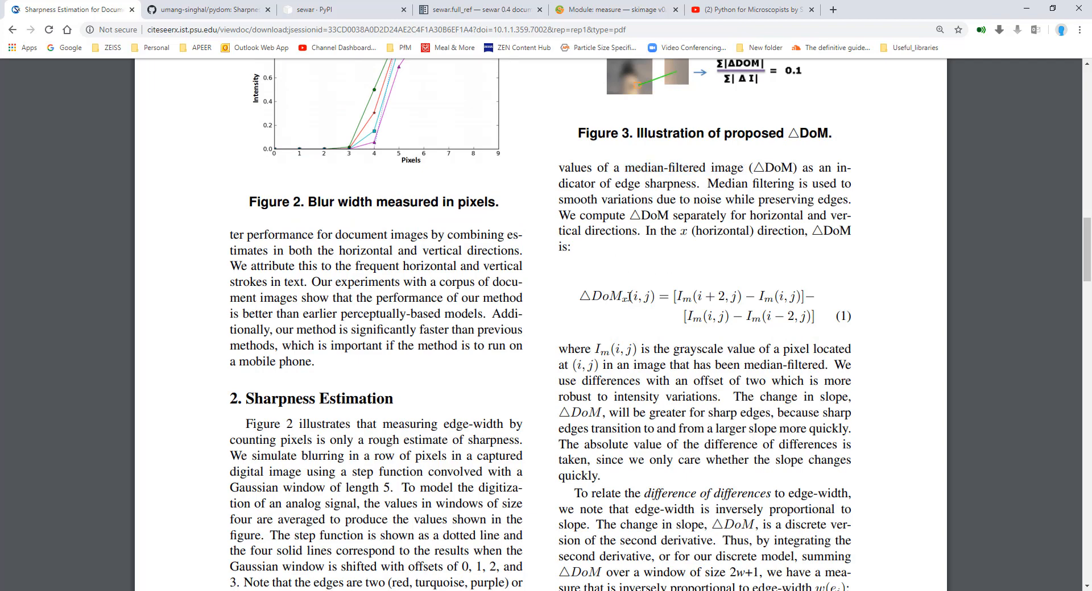
scroll(down, 3)
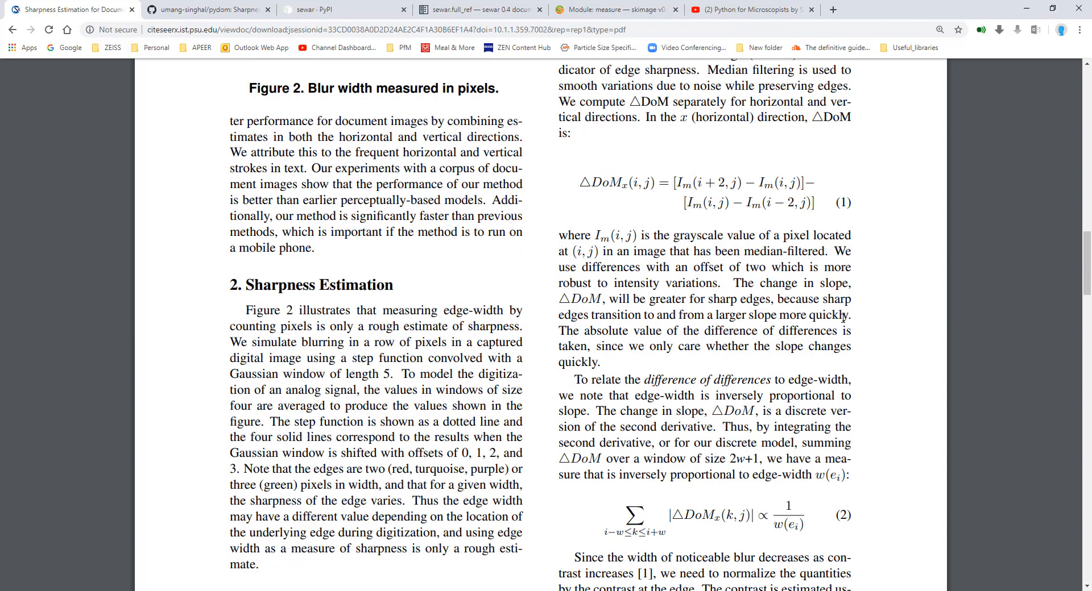
scroll(down, 3)
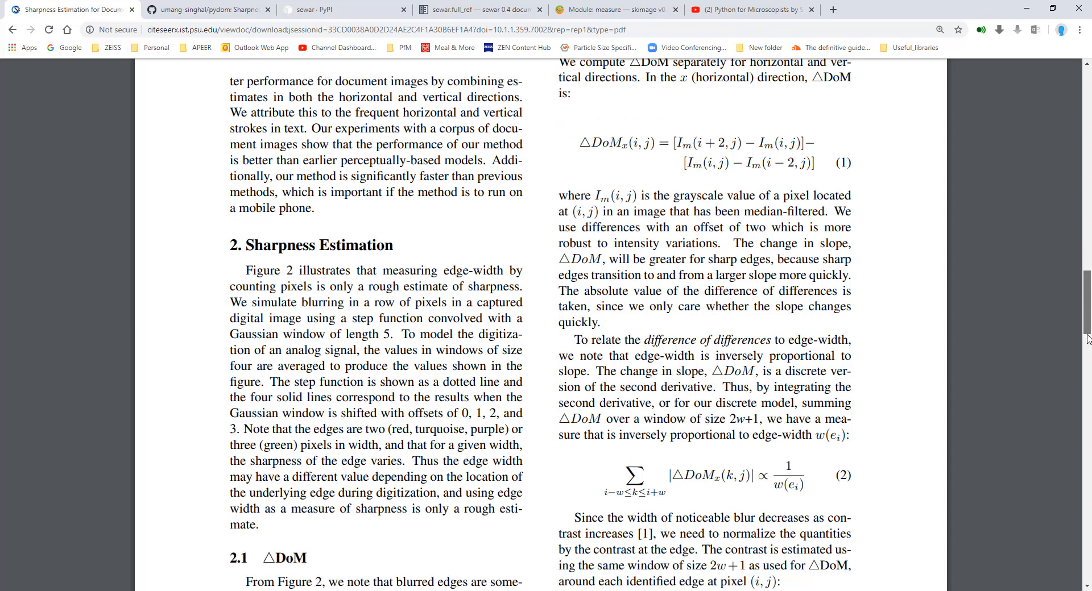
scroll(down, 3)
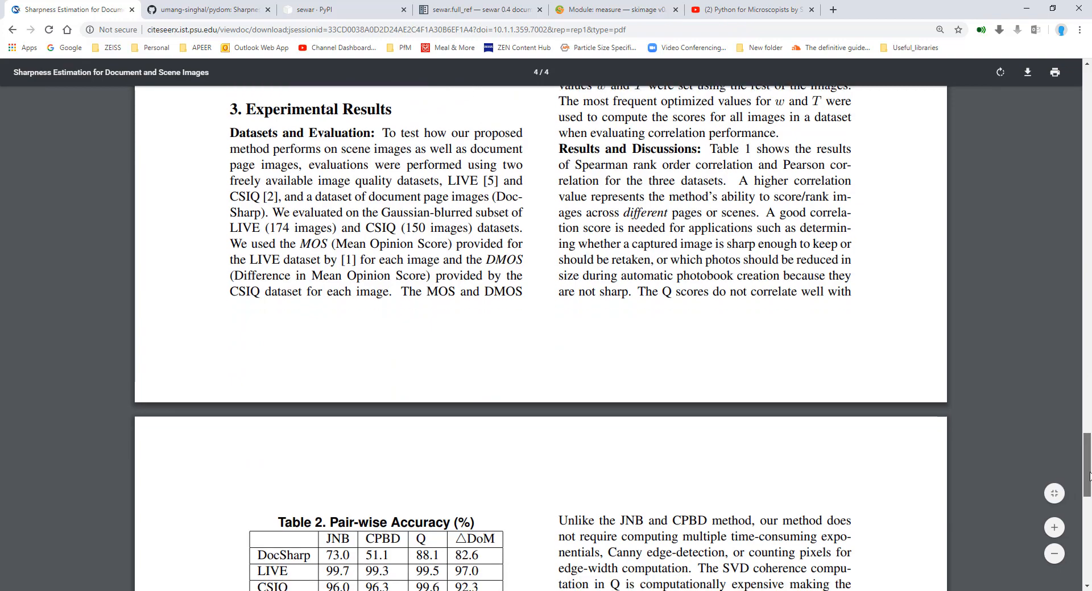
scroll(down, 3)
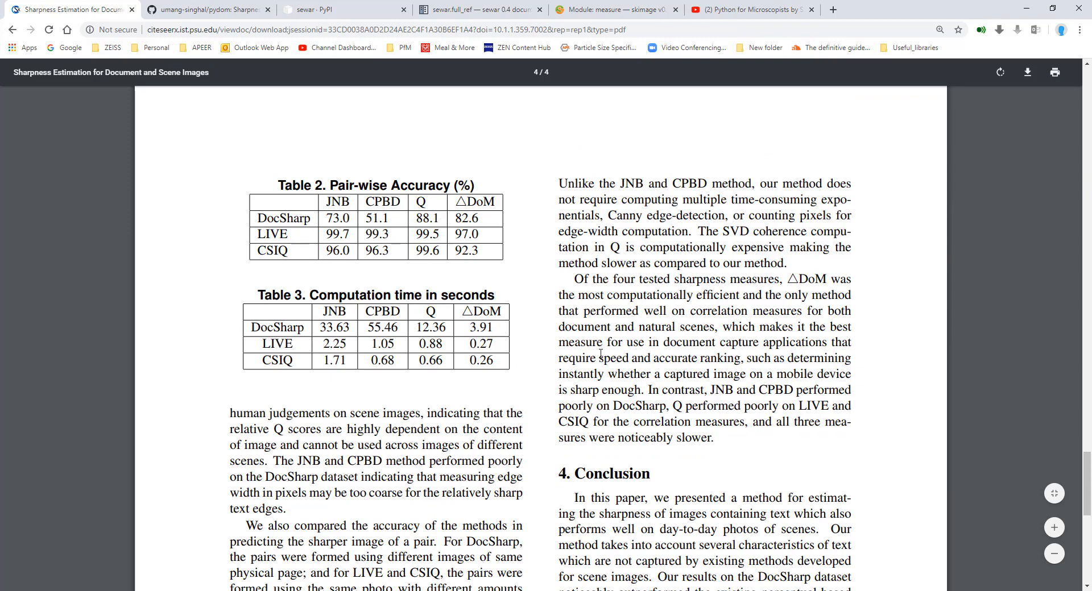
mouse_move(627, 356)
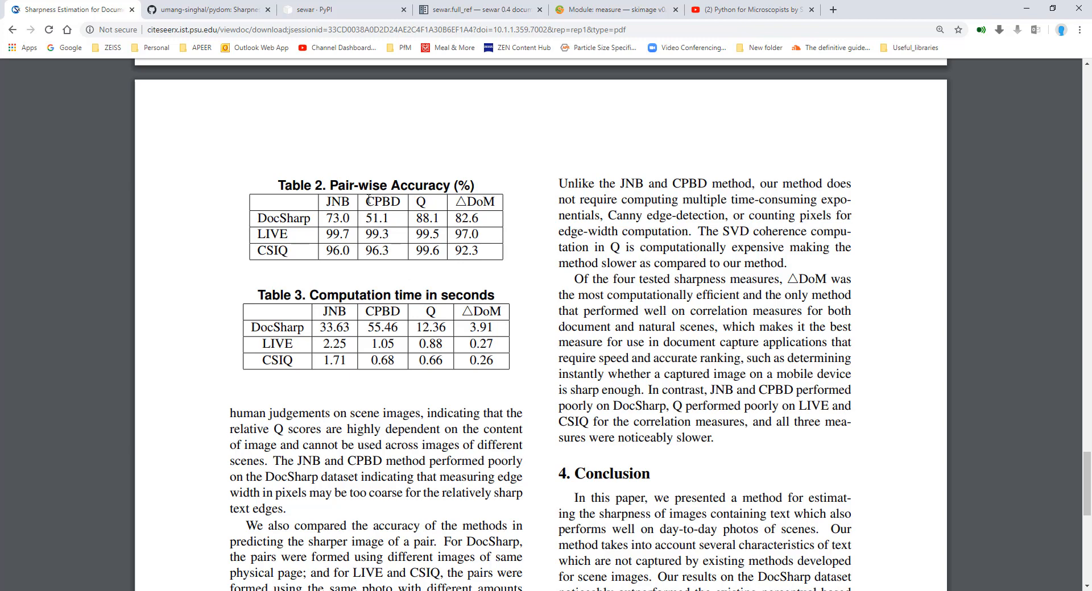
- Switch to the umang-singhal/pydom GitHub repository tab
click(211, 10)
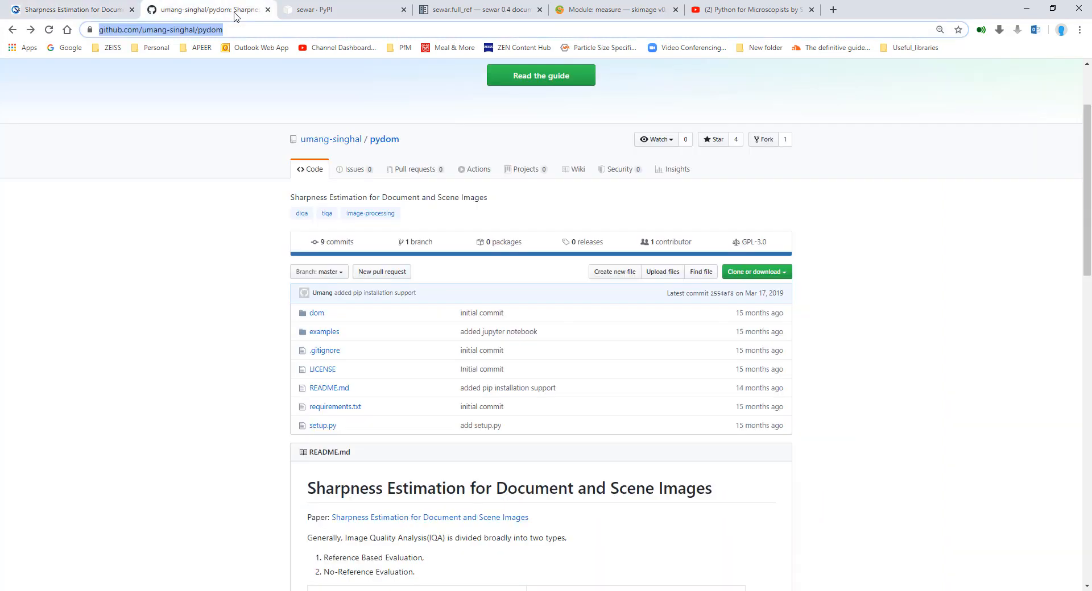
mouse_move(248, 542)
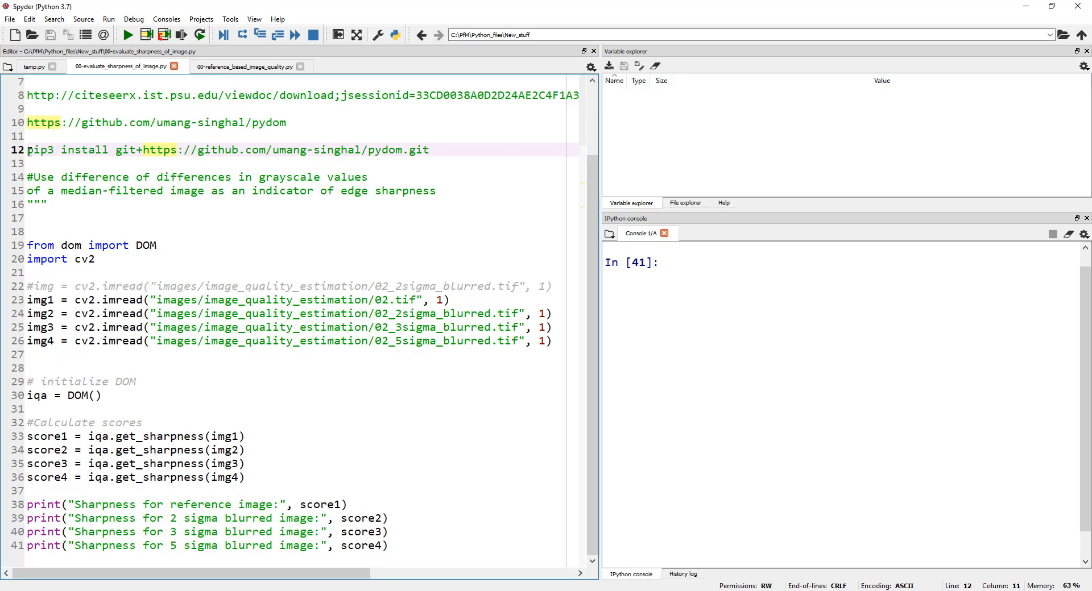
drag(26, 150, 157, 150)
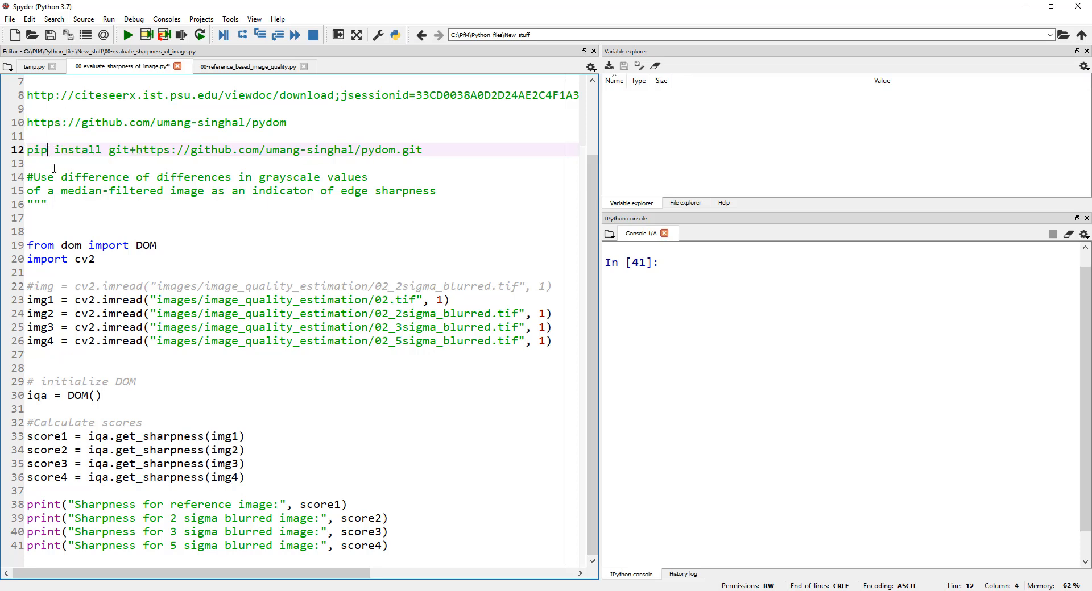
double_click(33, 150)
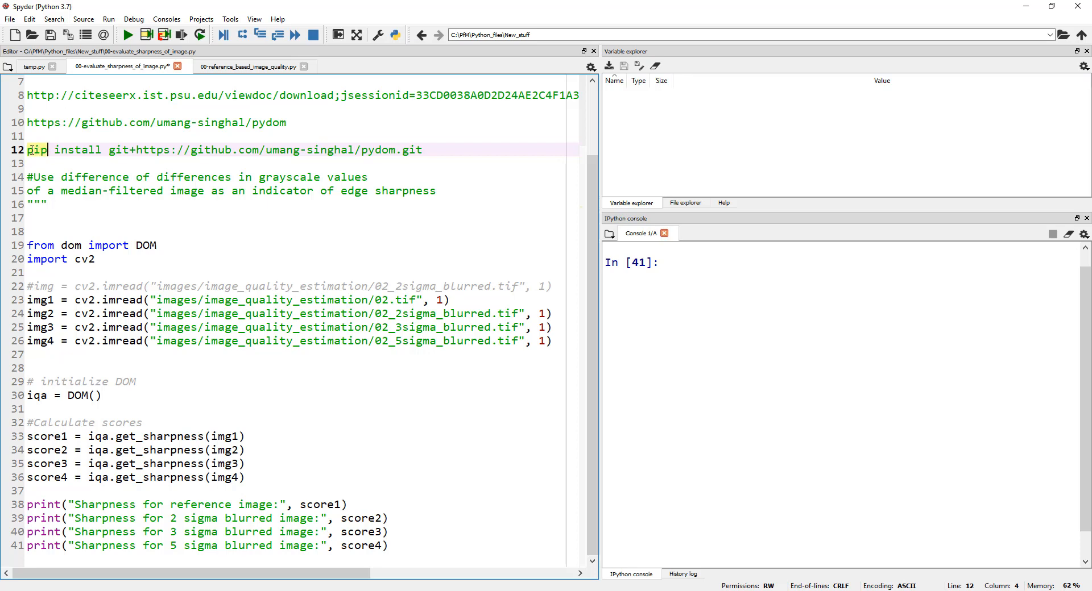
drag(27, 150, 424, 150)
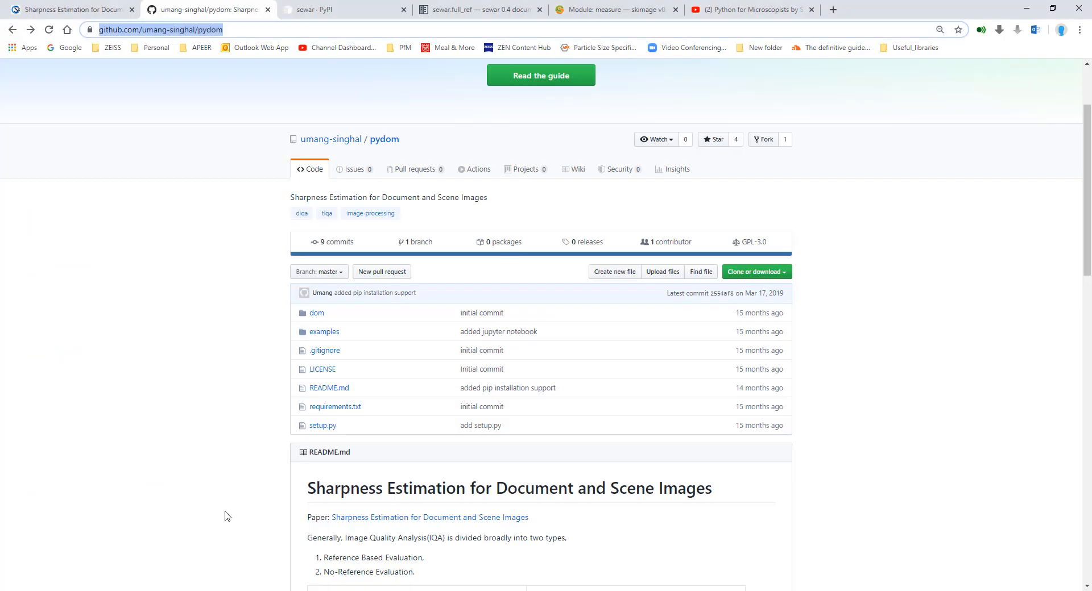
mouse_move(220, 385)
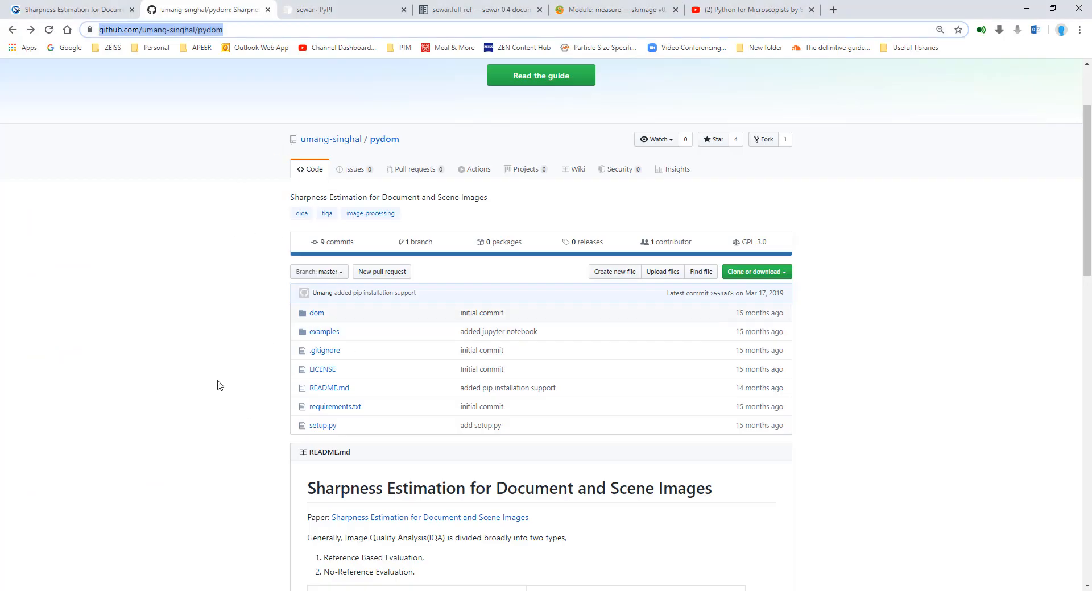
scroll(down, 3)
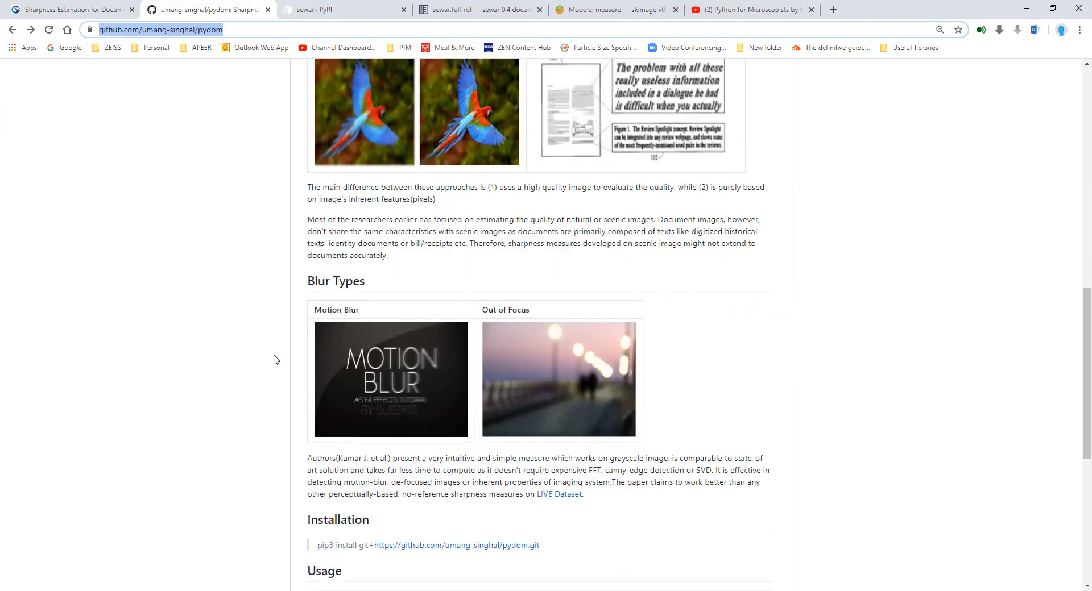
scroll(down, 3)
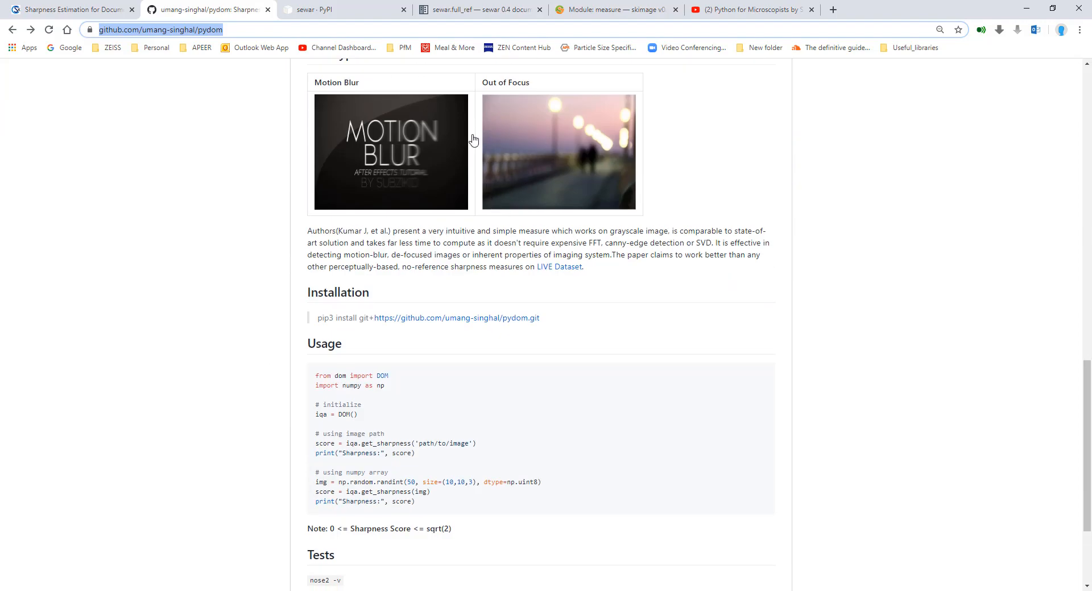
scroll(up, 3)
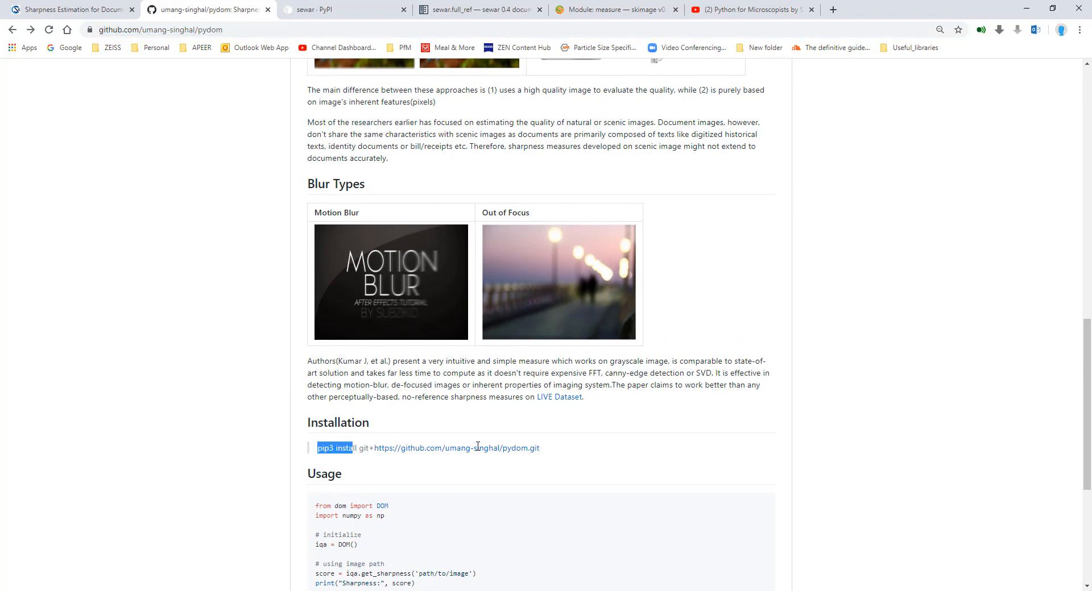
scroll(up, 3)
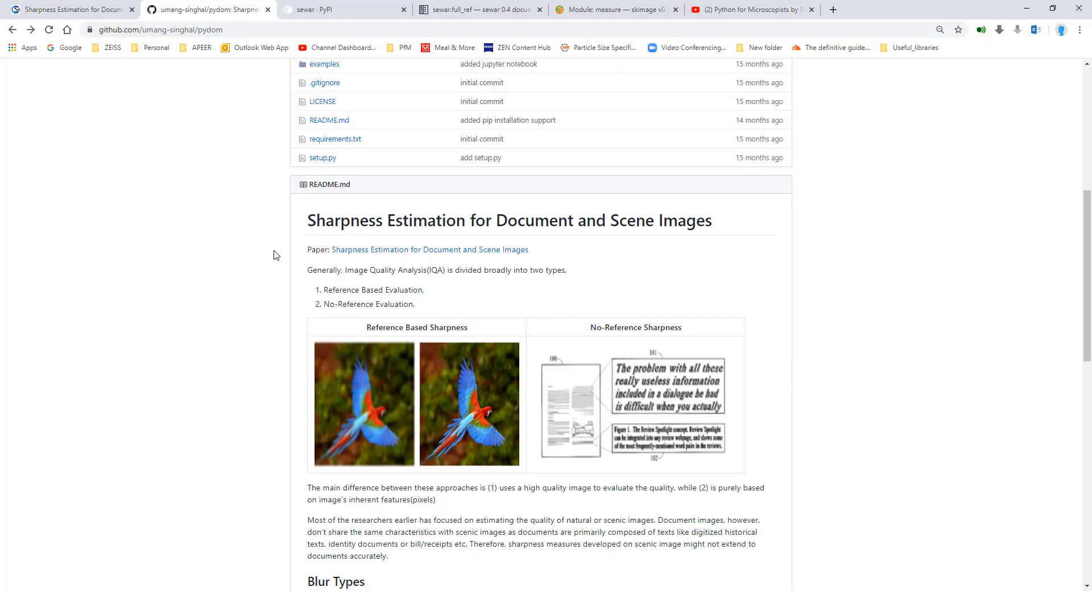
scroll(up, 3)
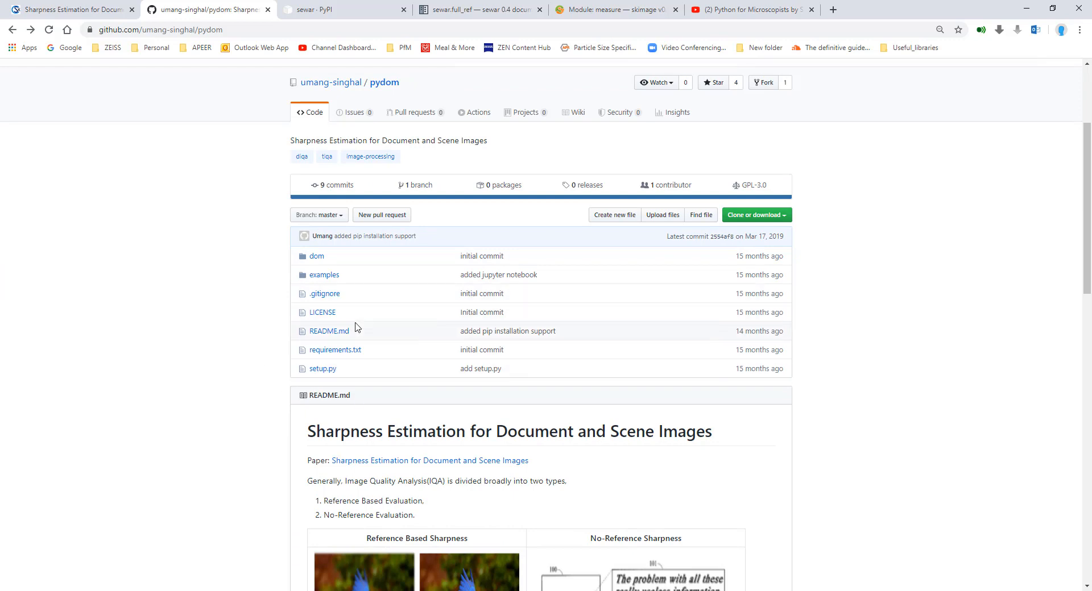
mouse_move(343, 262)
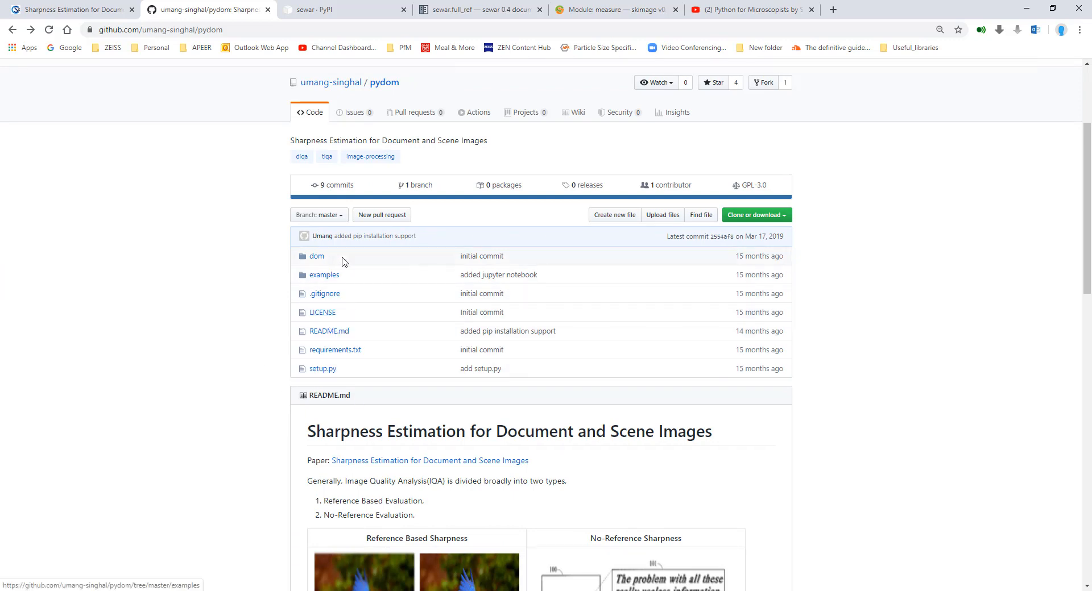
mouse_move(324, 268)
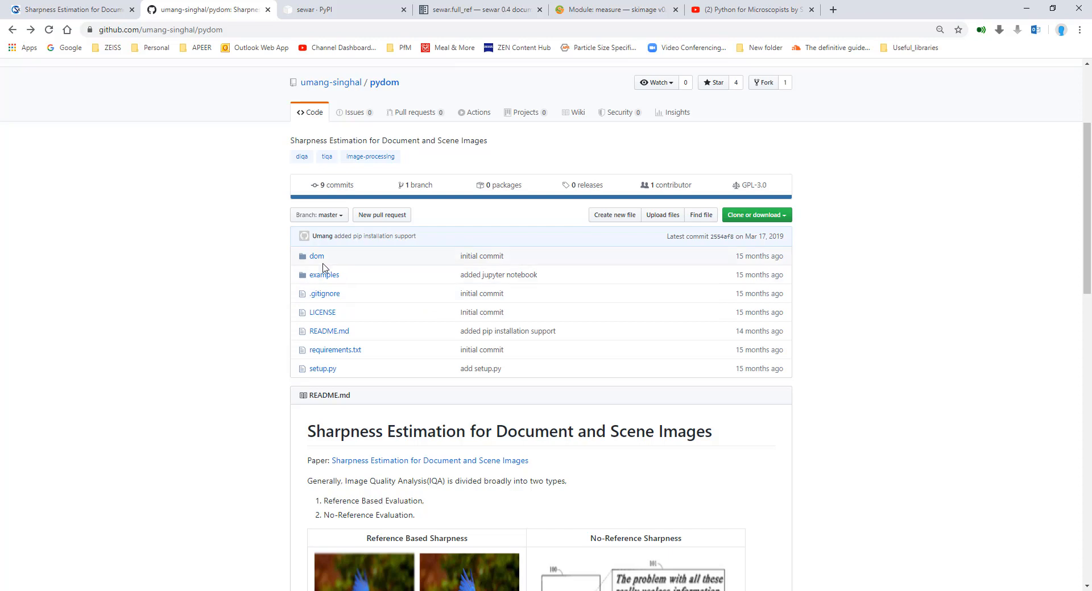
- Navigate into dom/dom.py on GitHub and review the DOM class and its load method
click(316, 255)
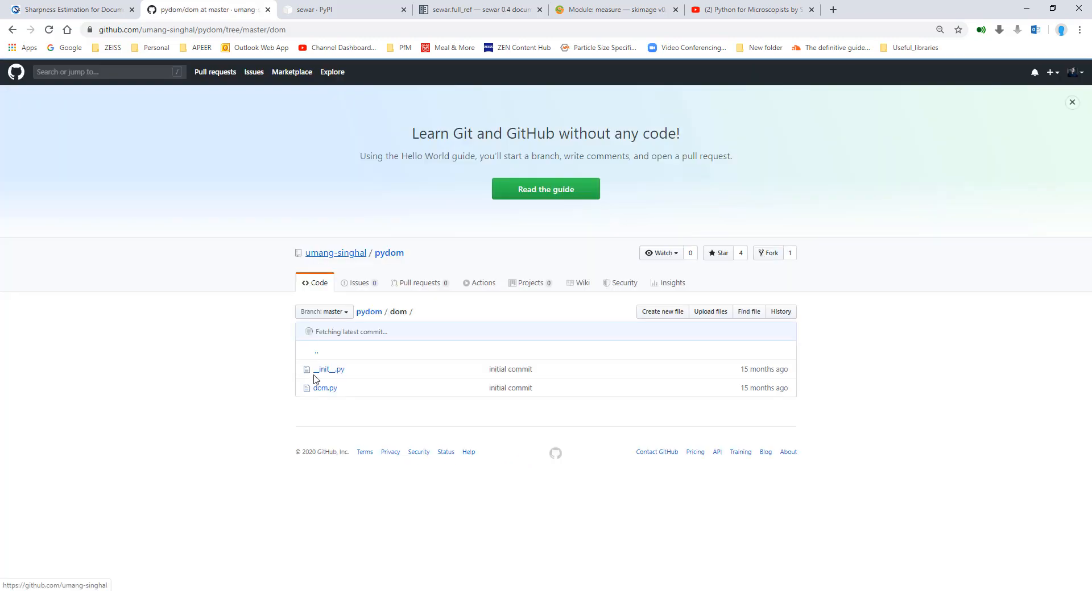
click(325, 389)
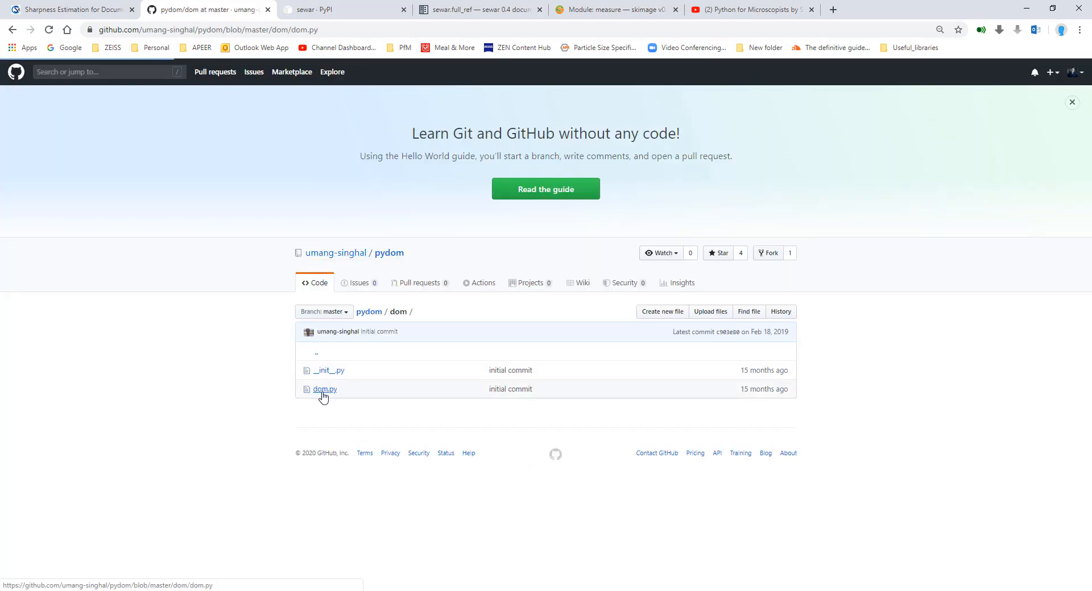
click(324, 388)
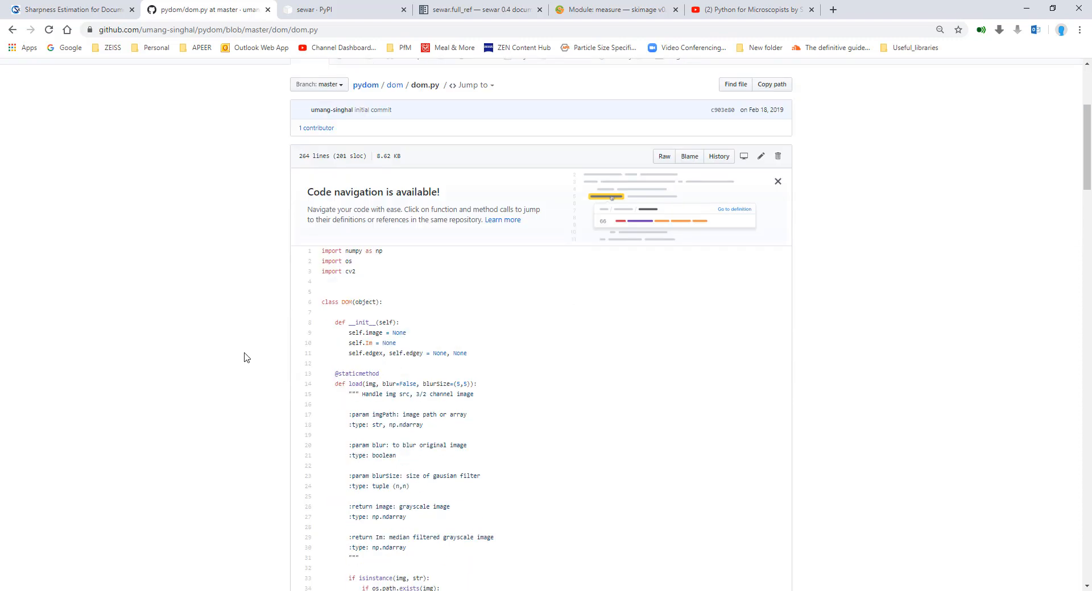
scroll(down, 3)
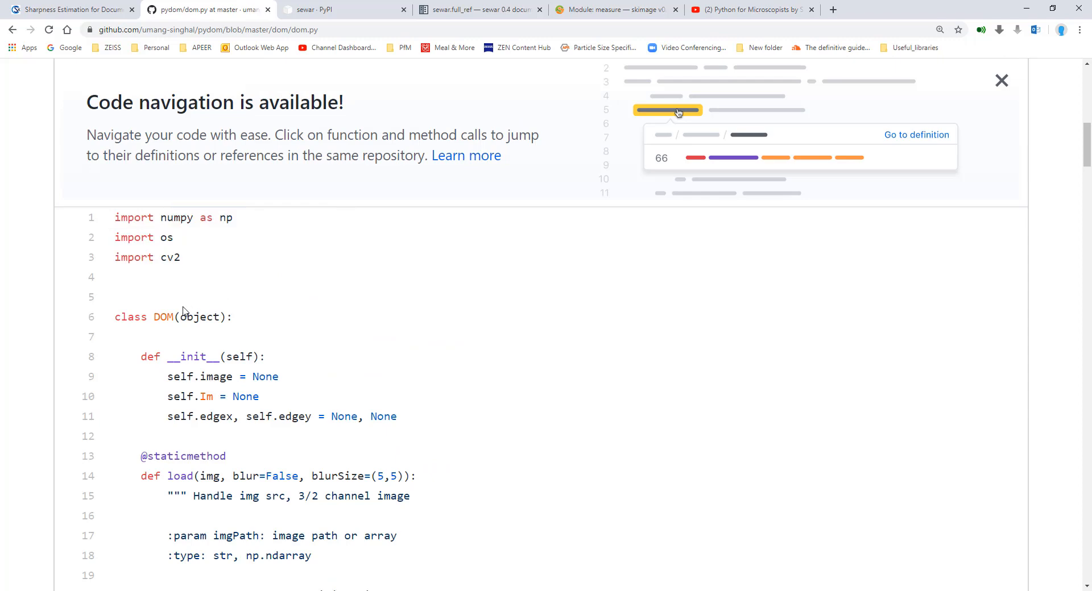
double_click(163, 318)
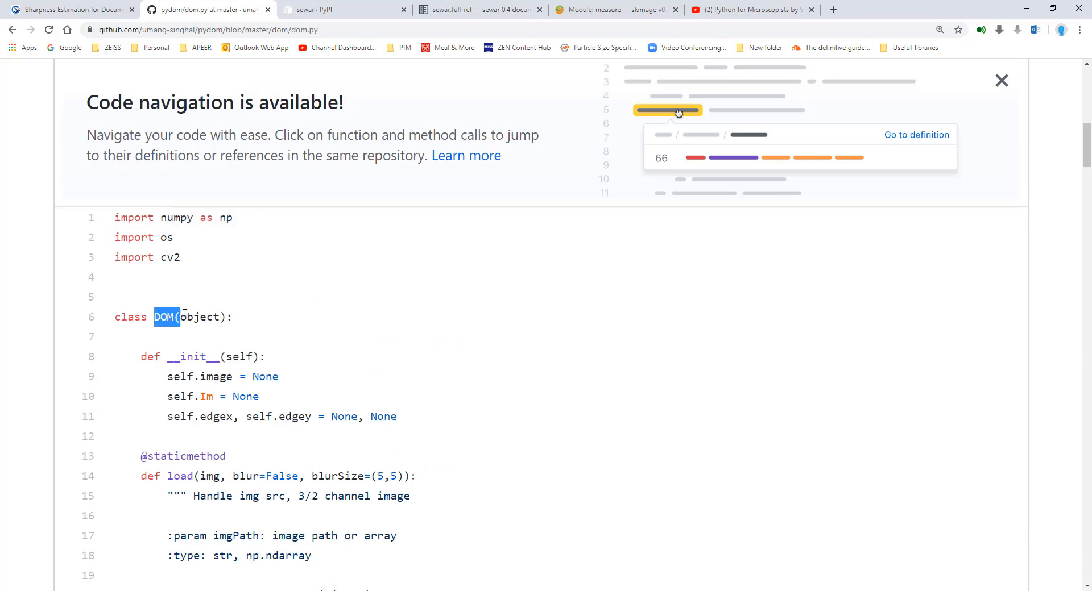
click(1000, 81)
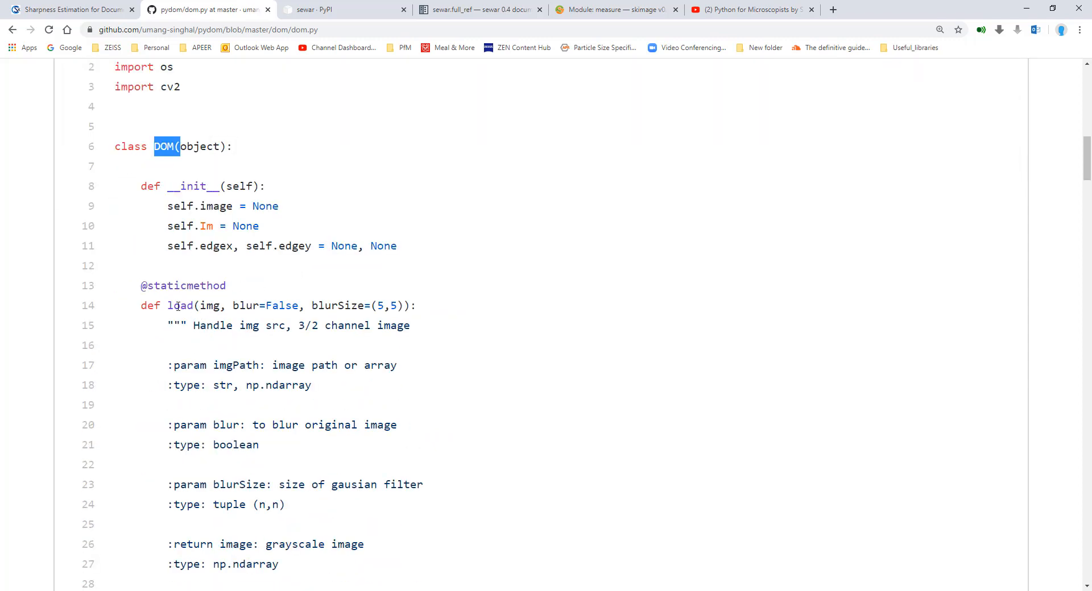
drag(168, 306, 252, 306)
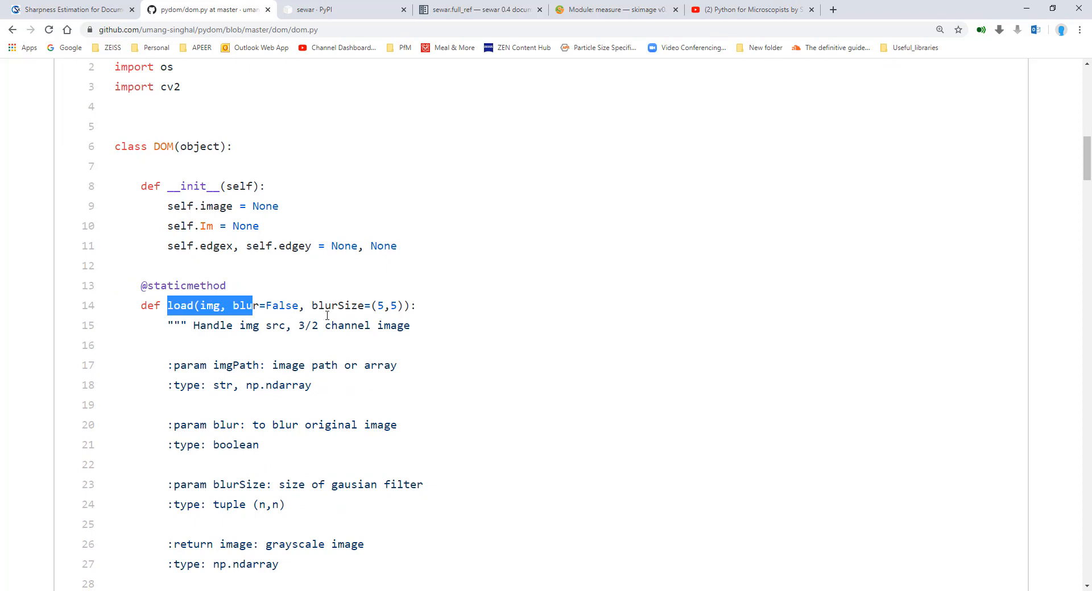
- Scroll through the smoothing and sharpness functions to the end of dom.py
scroll(down, 3)
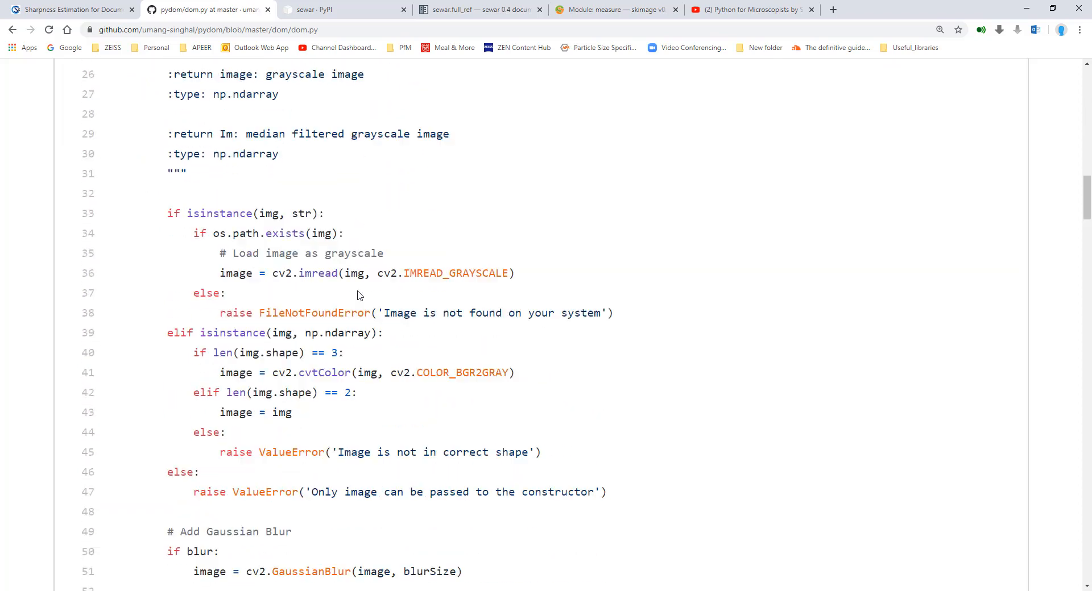
scroll(down, 3)
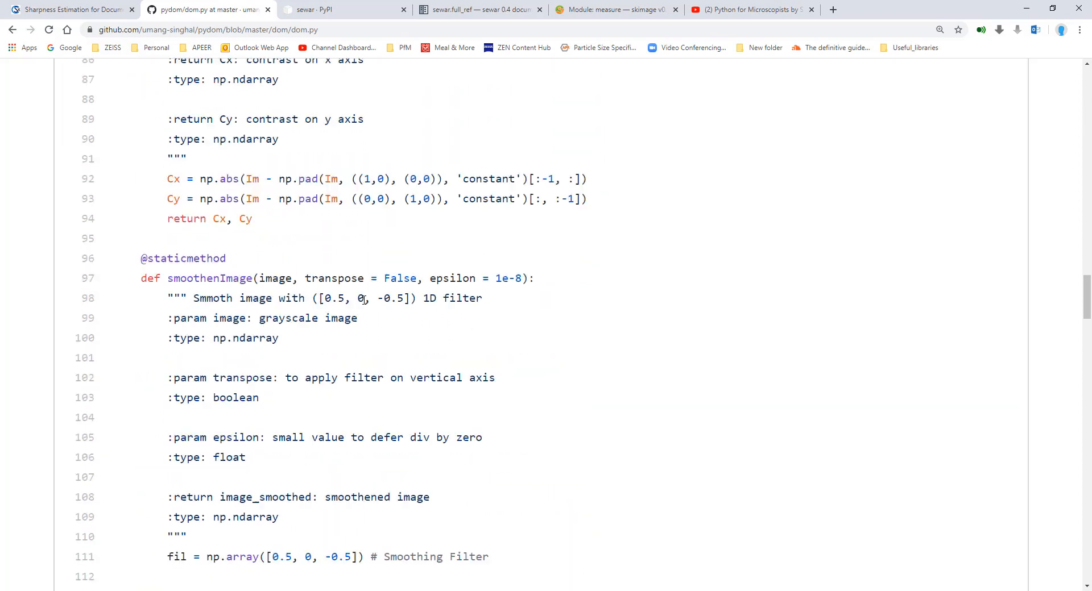
scroll(down, 3)
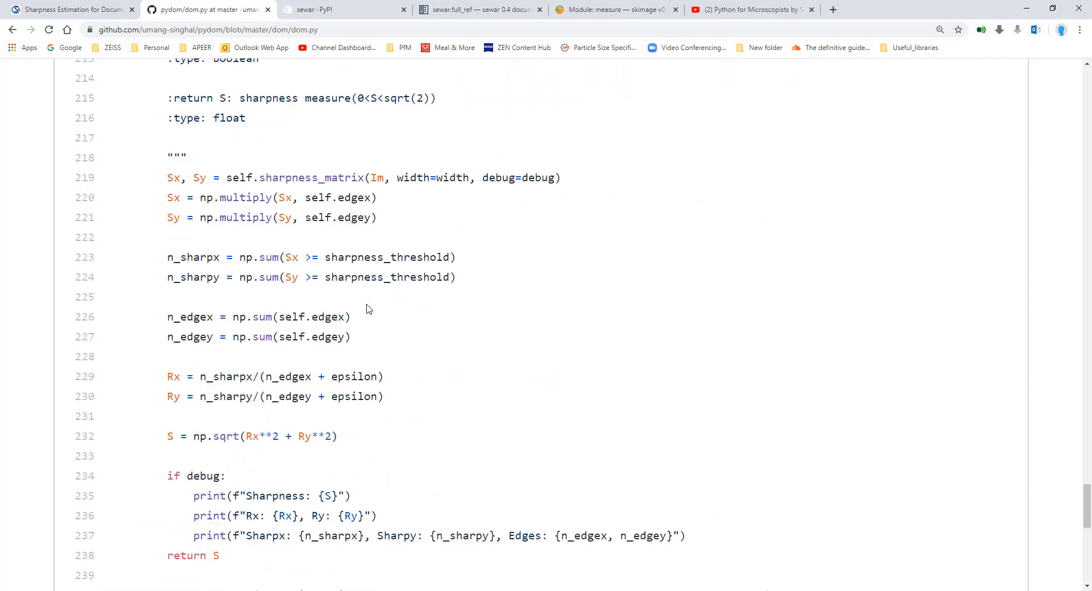
scroll(down, 3)
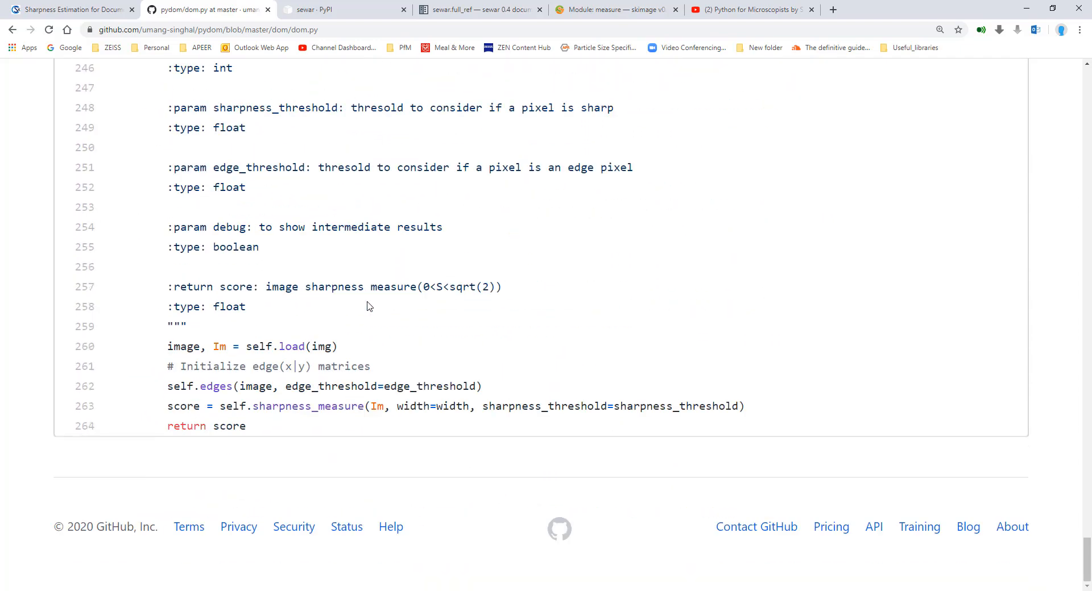
scroll(up, 3)
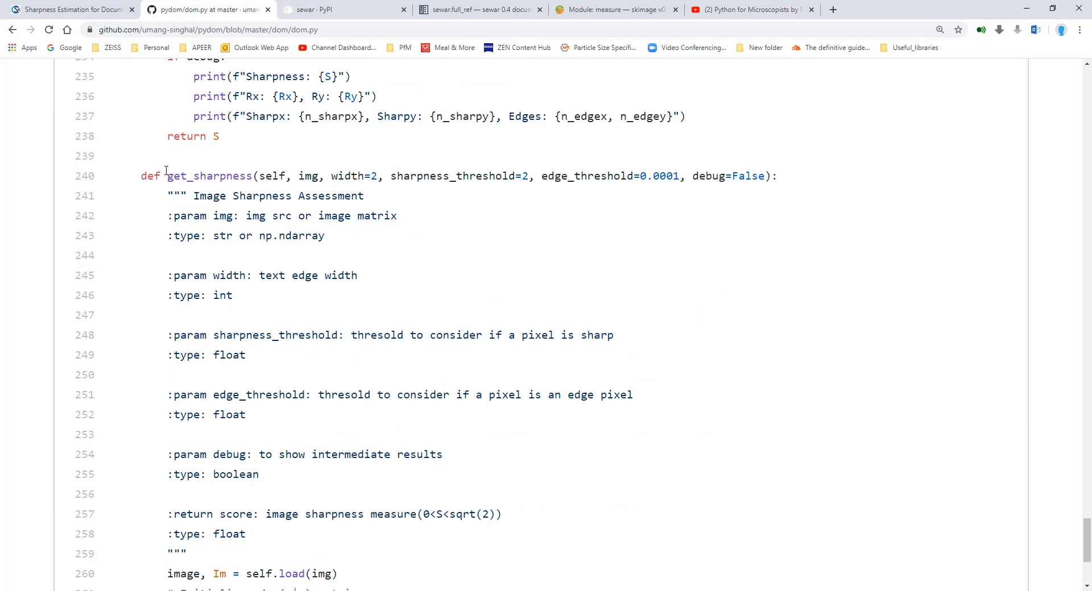
double_click(206, 176)
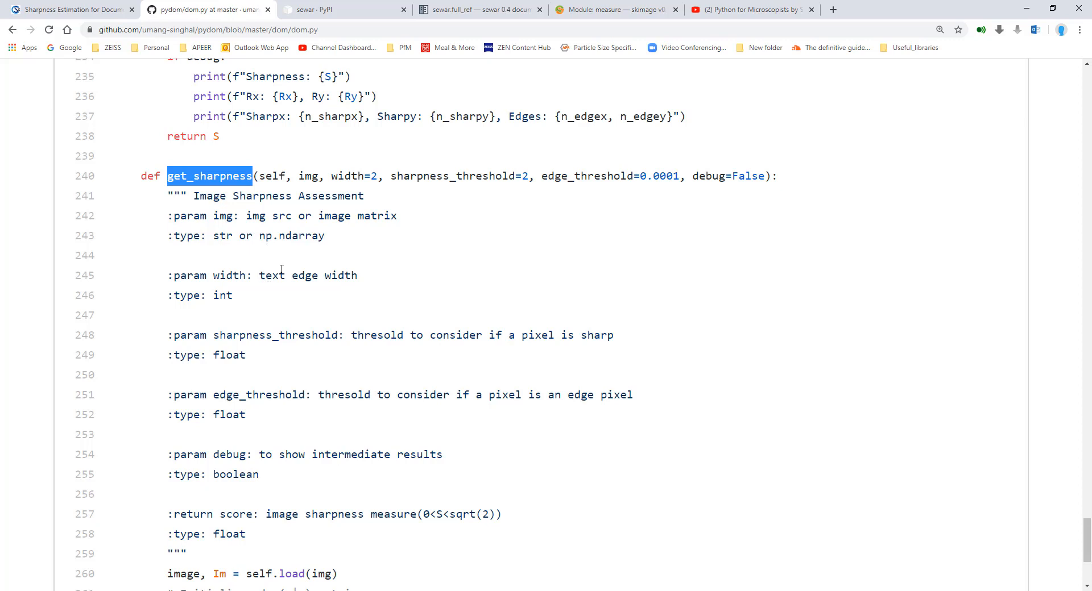
mouse_move(291, 308)
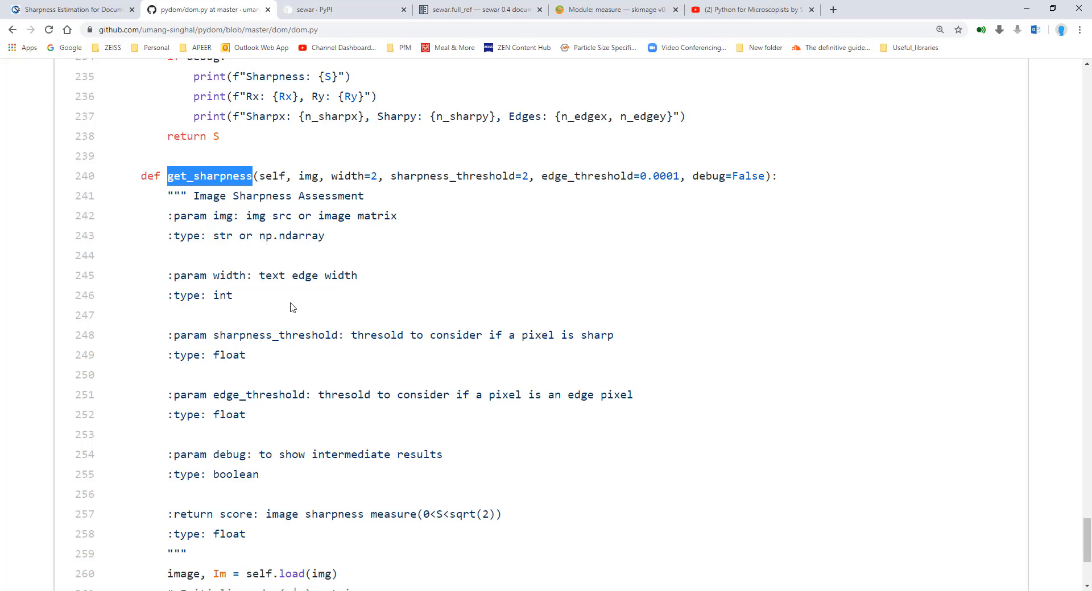
mouse_move(280, 304)
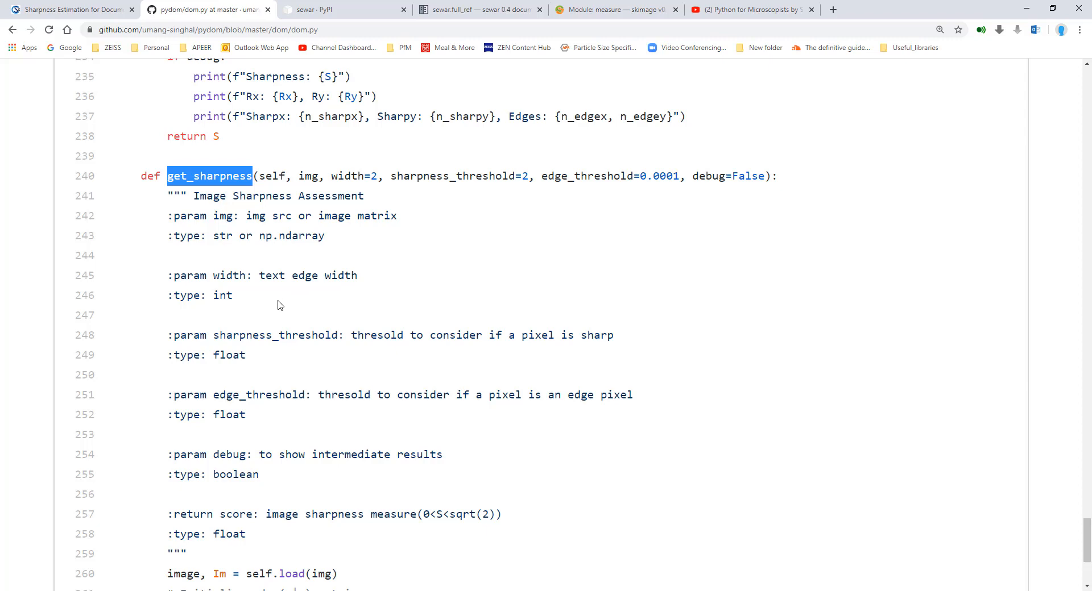
scroll(down, 3)
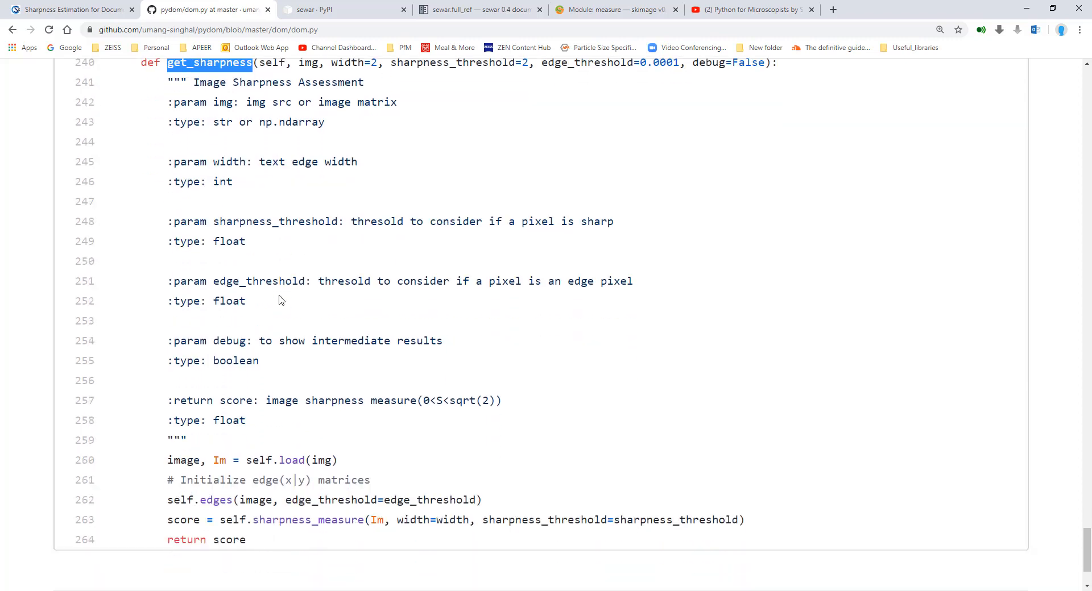
scroll(down, 3)
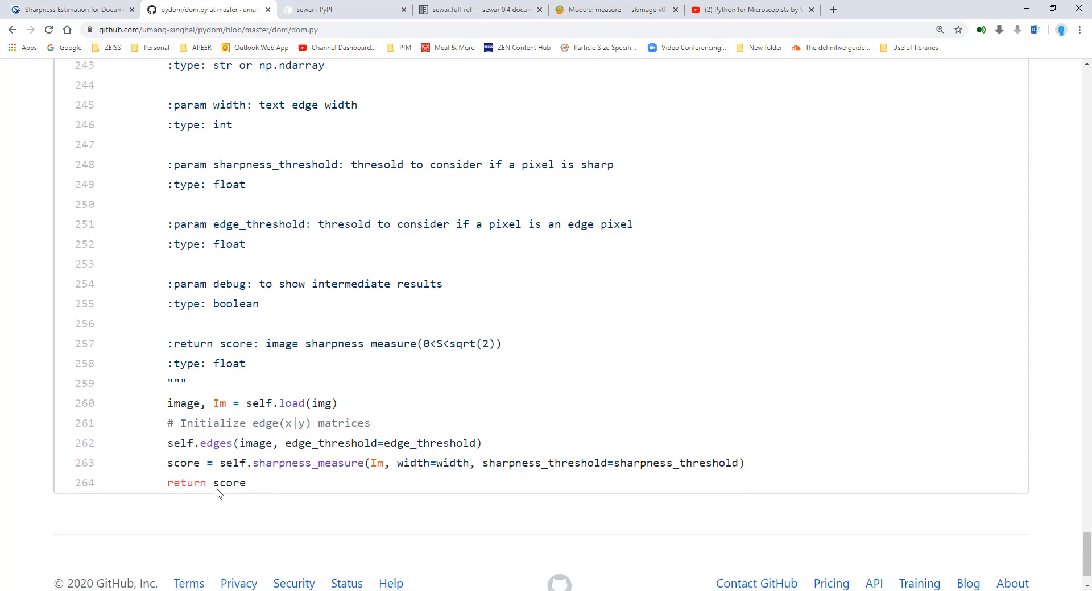
double_click(228, 504)
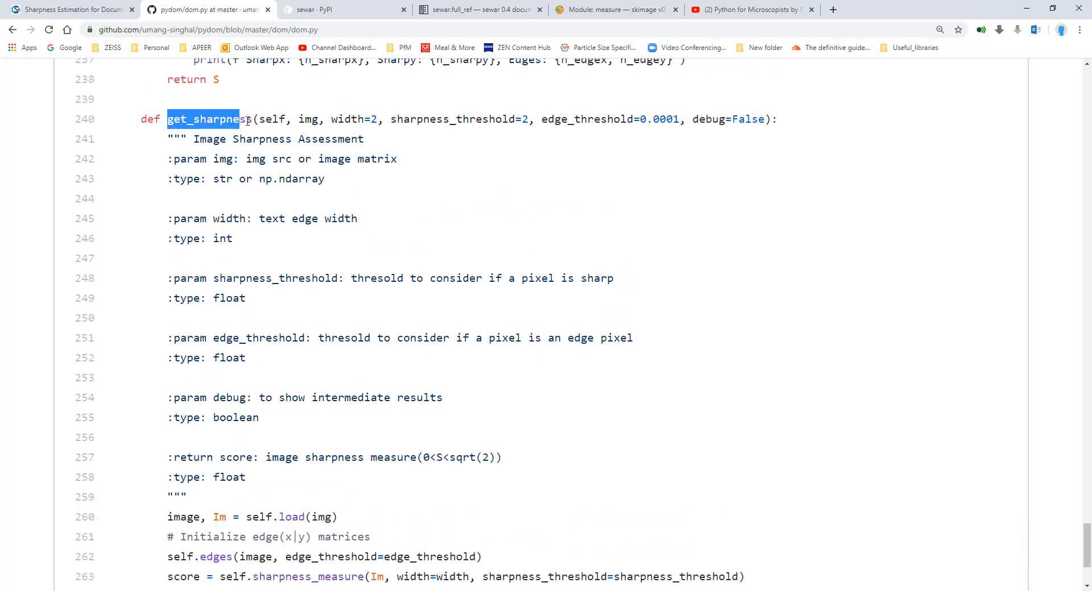
click(301, 119)
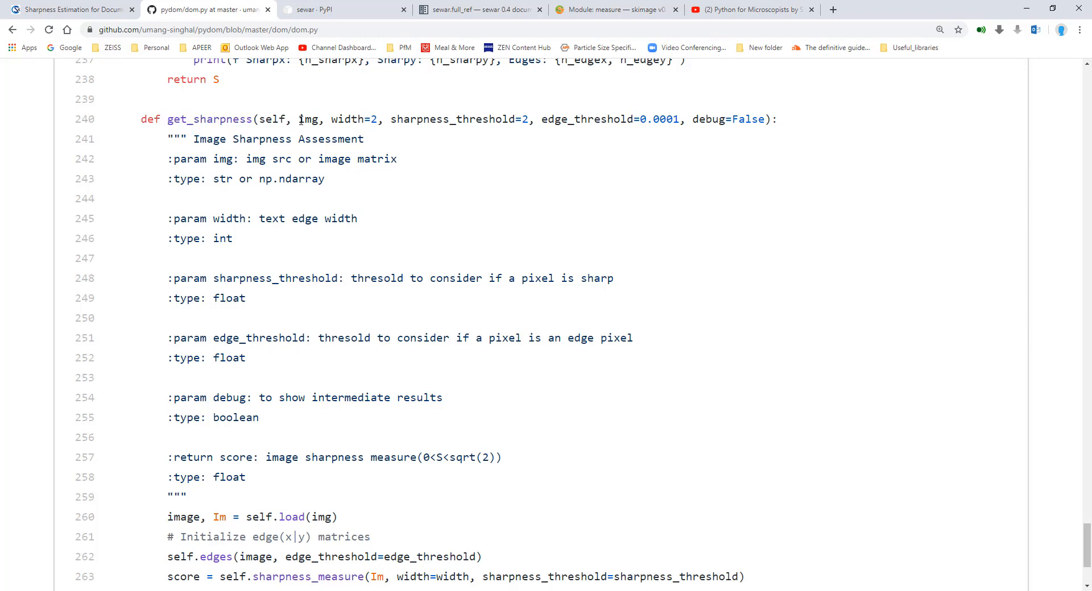
double_click(308, 119)
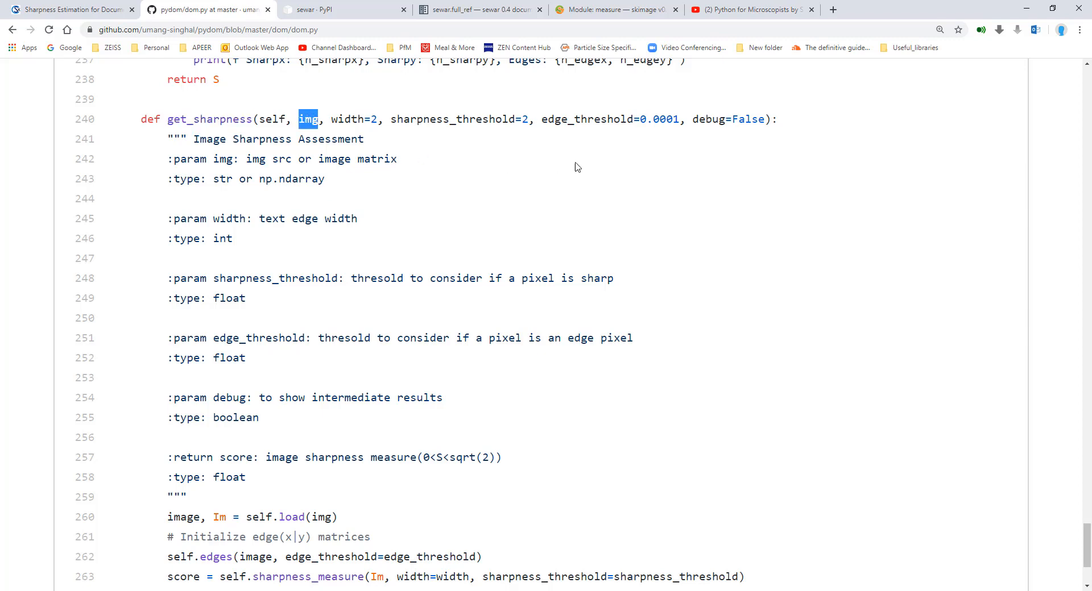
mouse_move(716, 131)
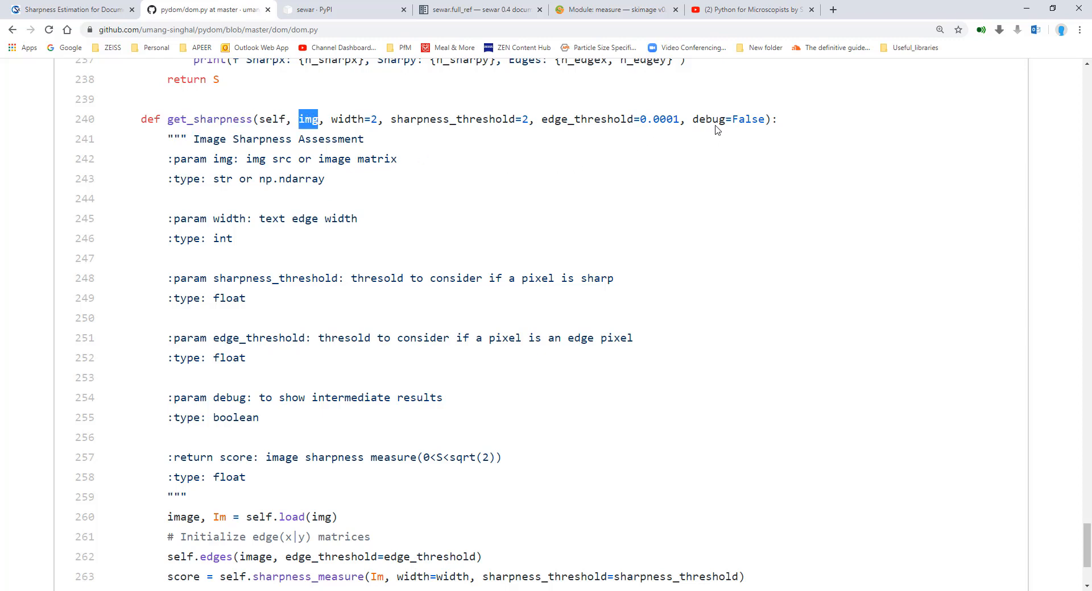
mouse_move(663, 132)
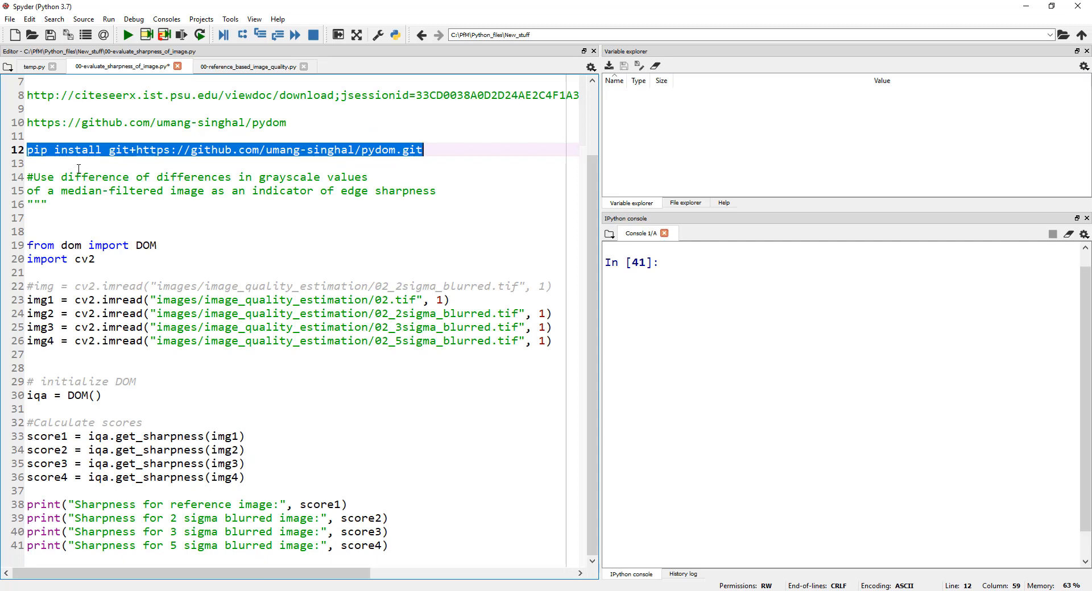
- Return to the Spyder script at the pydom install command line
click(134, 150)
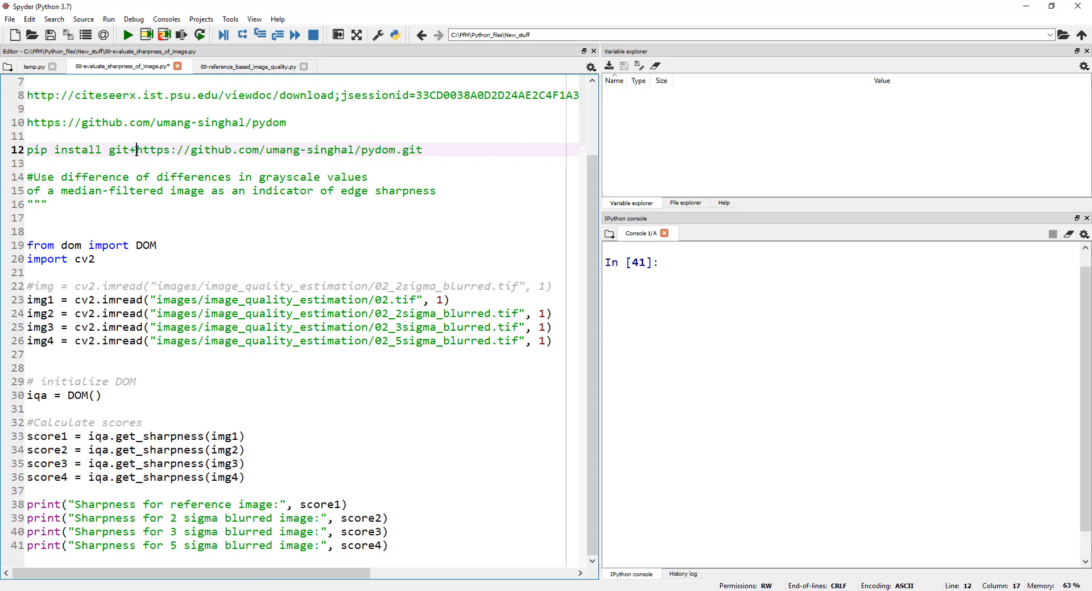
double_click(154, 150)
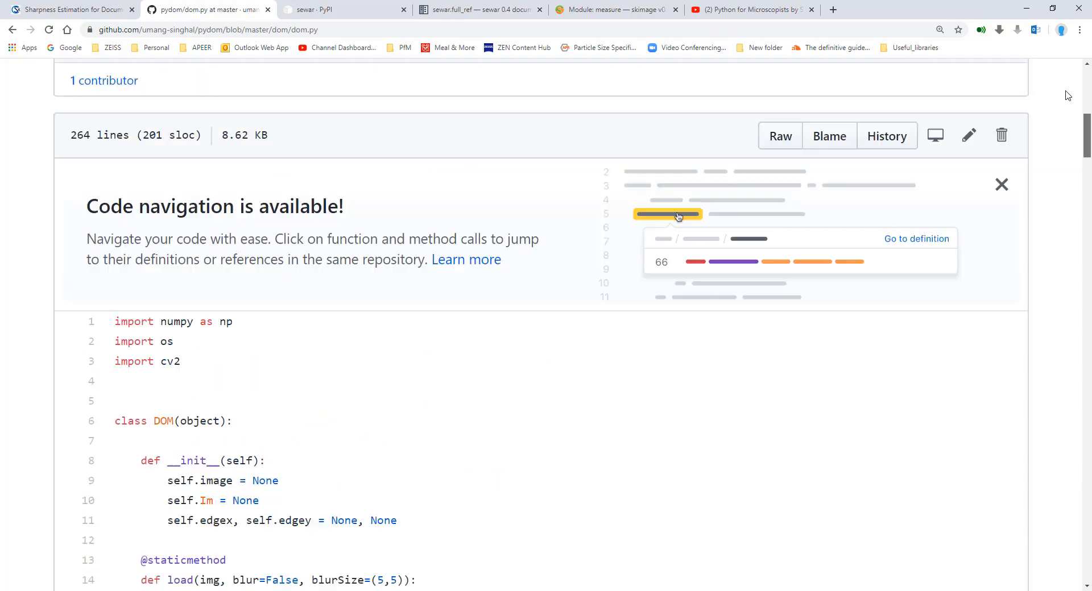
- Scroll dom.py back to the top and highlight the DOM class name
scroll(down, 3)
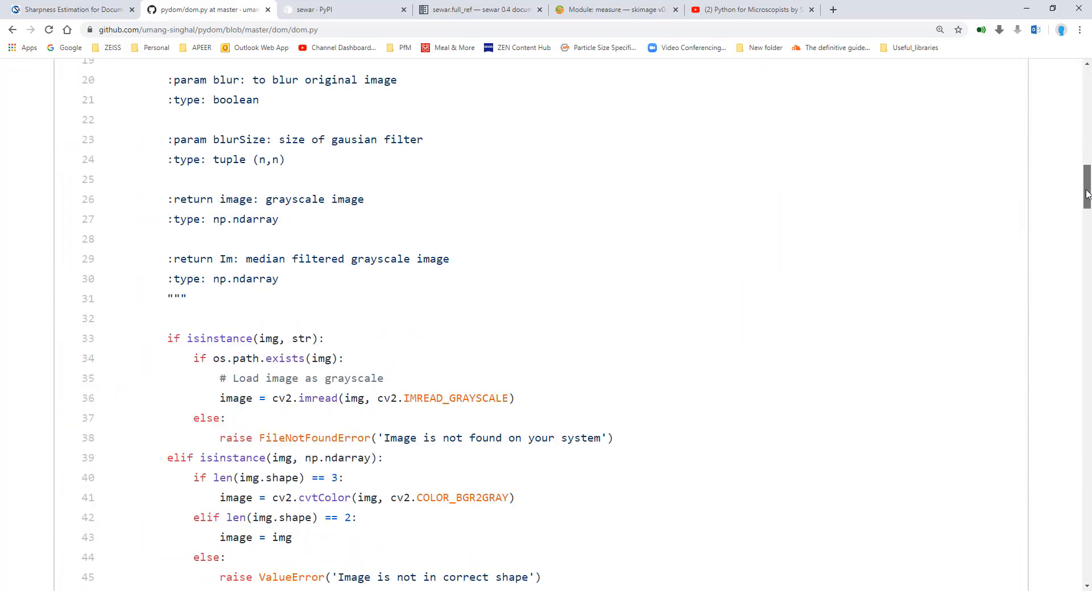
scroll(up, 3)
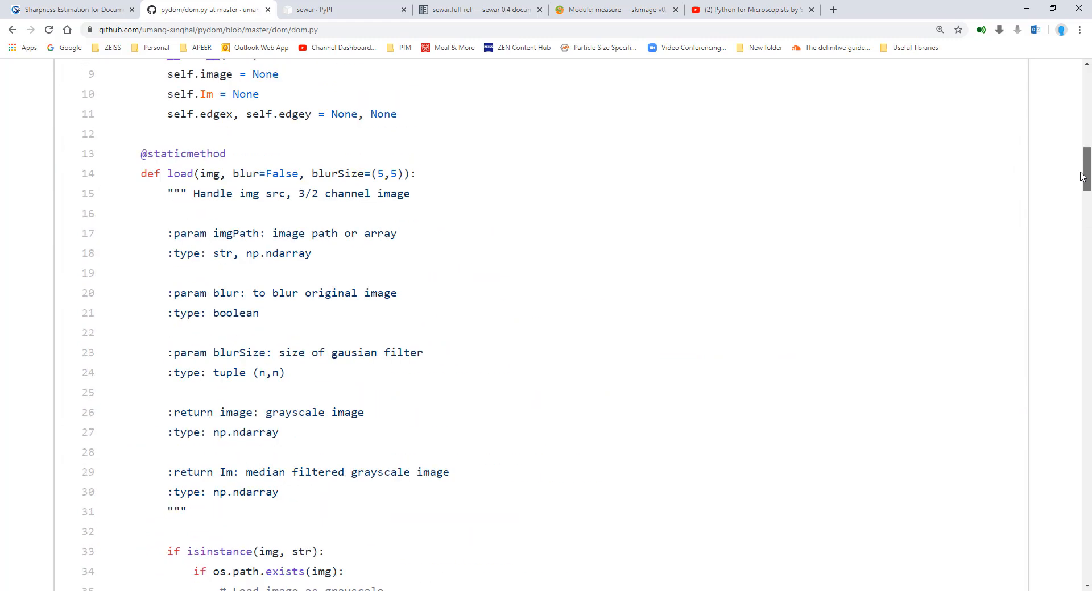
scroll(up, 3)
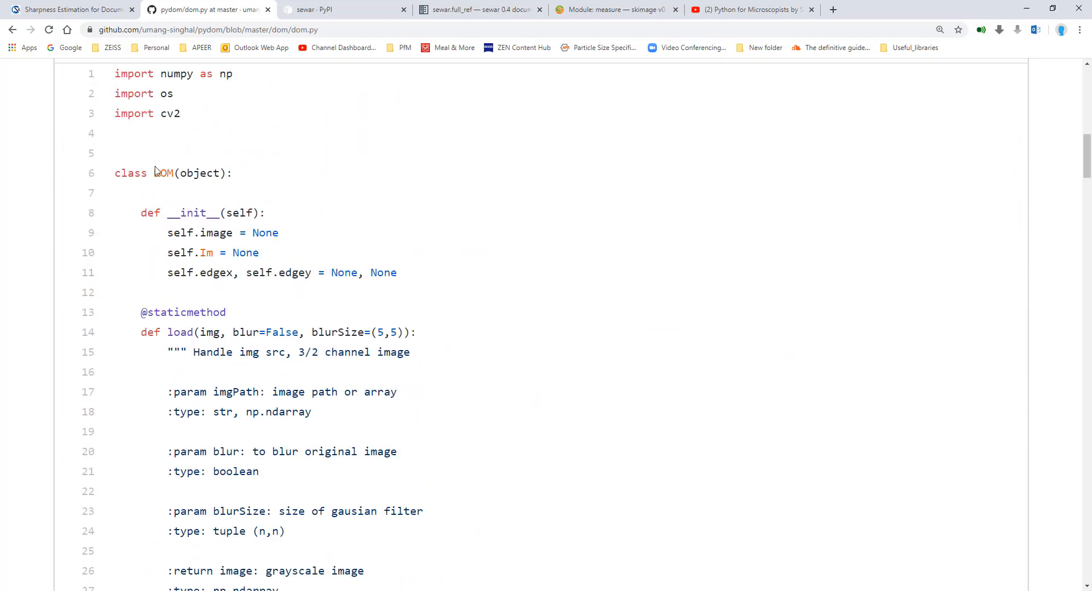
double_click(164, 174)
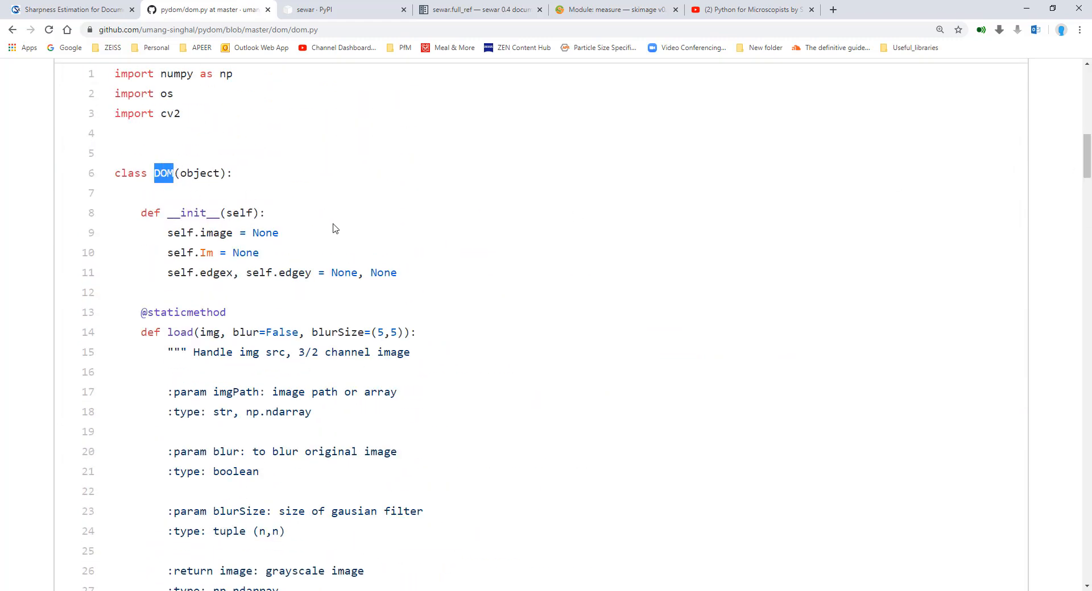
mouse_move(171, 184)
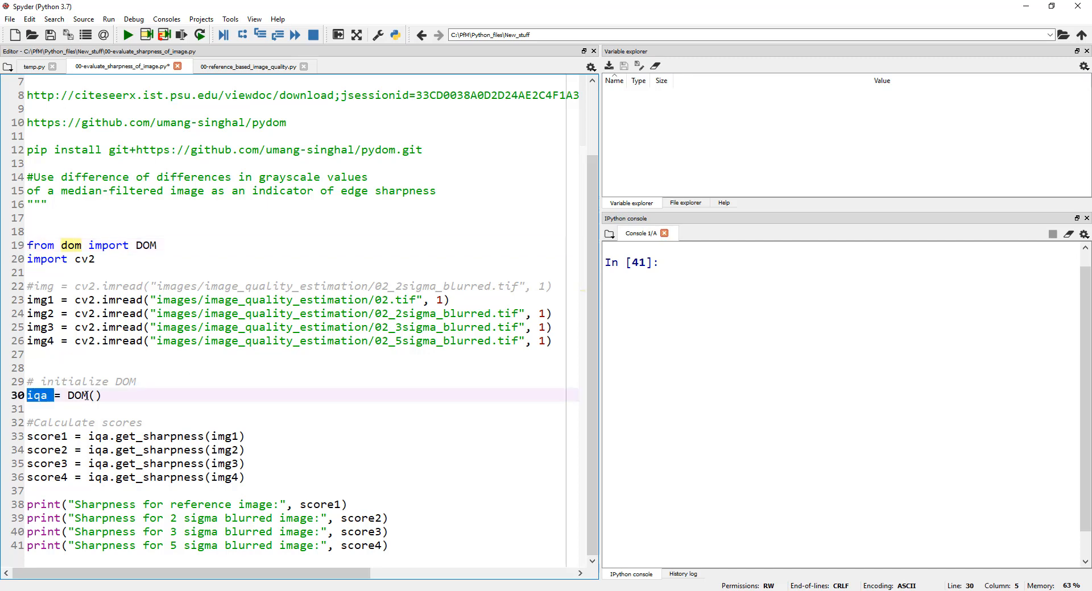
- Return to the Spyder script at the iqa = DOM() line
click(94, 423)
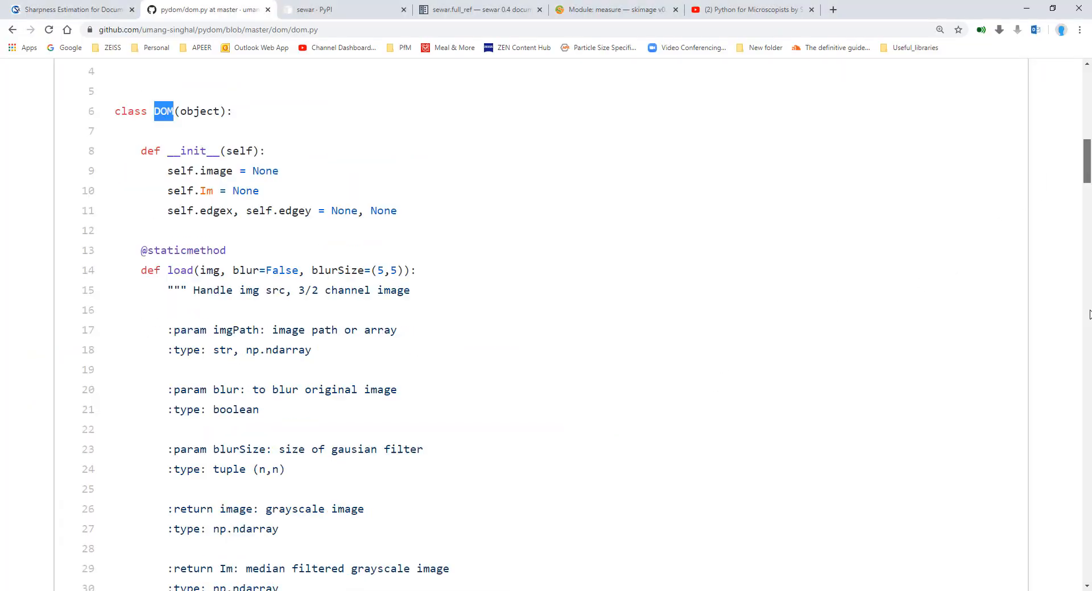
- Scroll dom.py to the get_sharpness method and highlight a word in its docstring
scroll(down, 3)
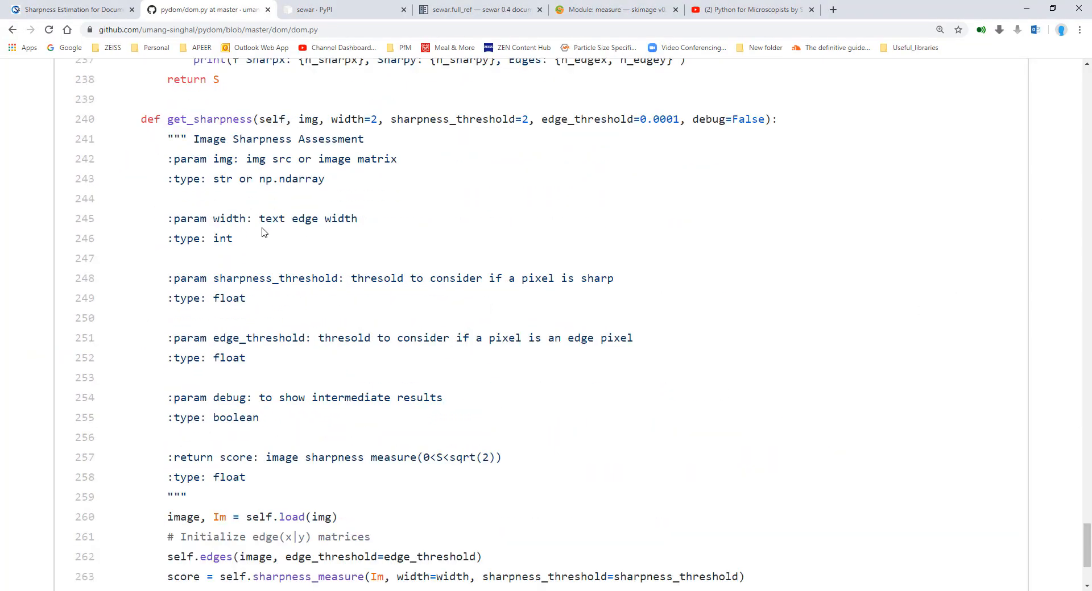
double_click(209, 119)
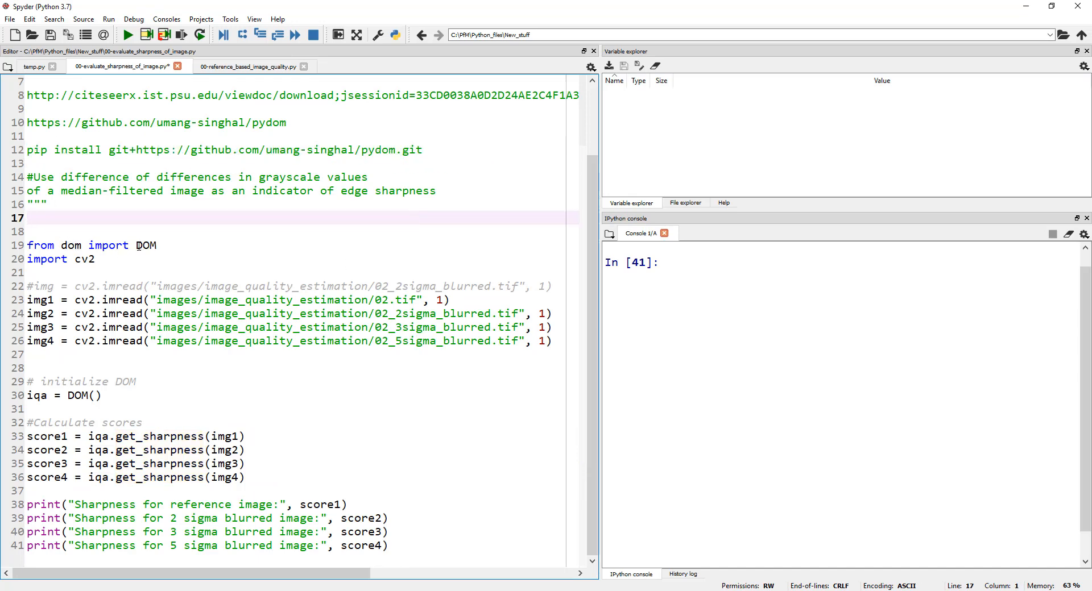
- Review the imread lines loading the reference image 02 and its blurred versions
click(76, 260)
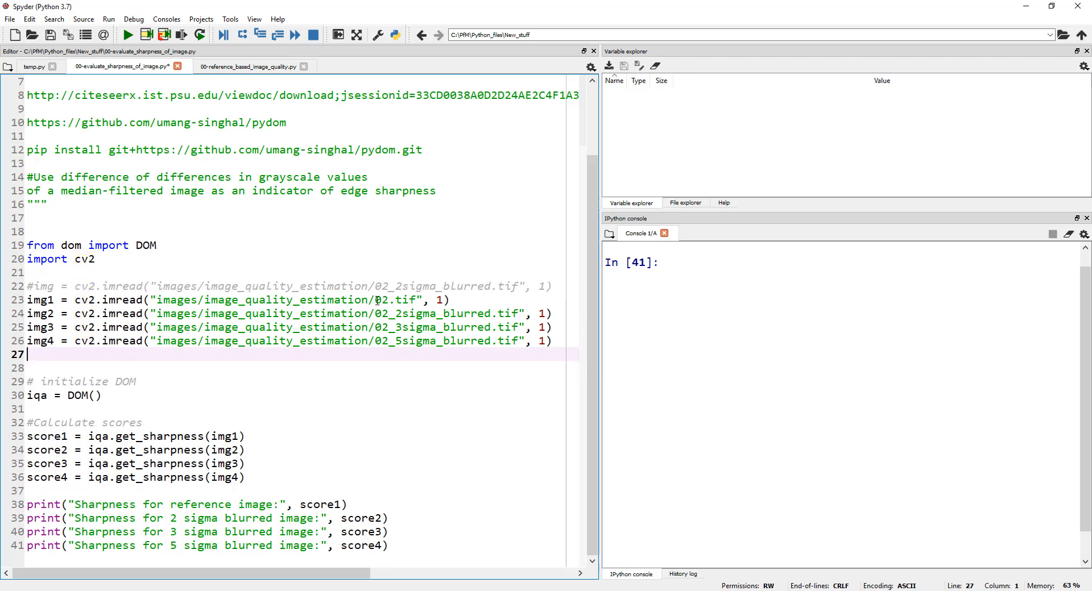
double_click(381, 301)
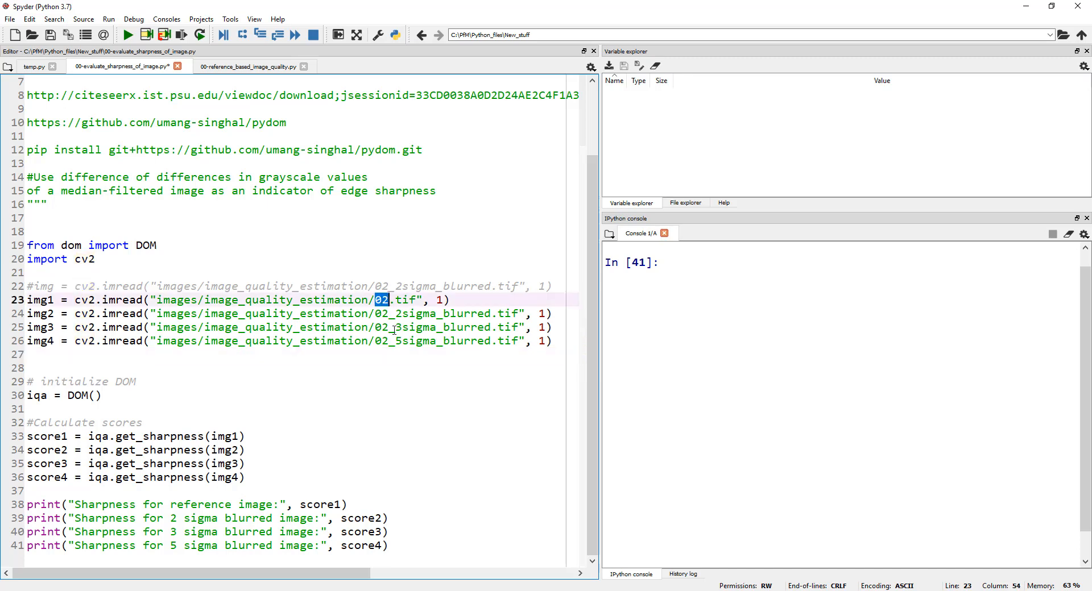
click(388, 313)
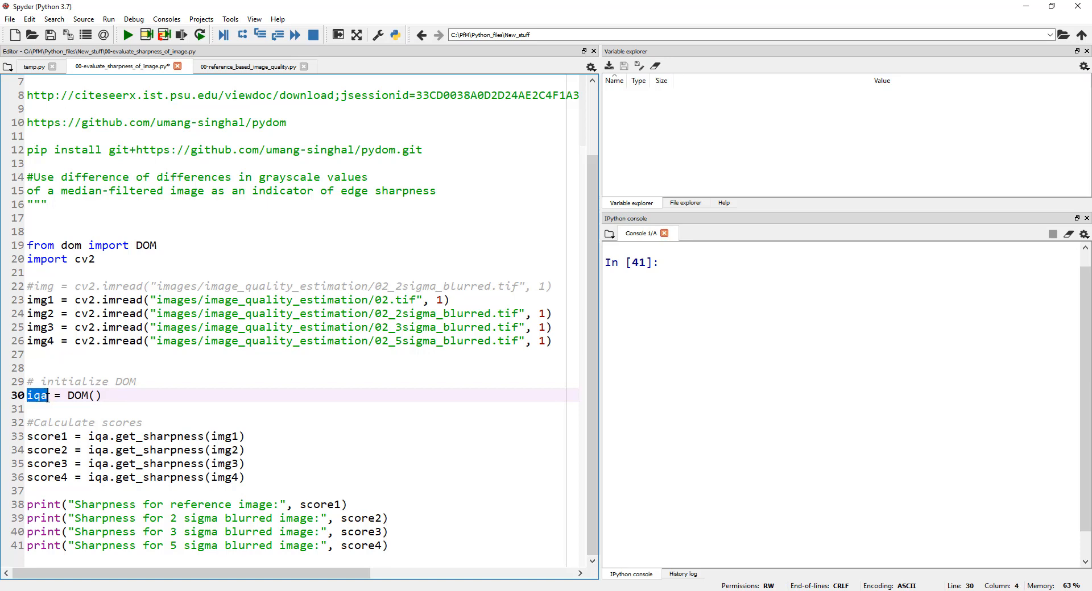
- Review the DOM iqa object's get_sharpness calls and the print statements
click(39, 395)
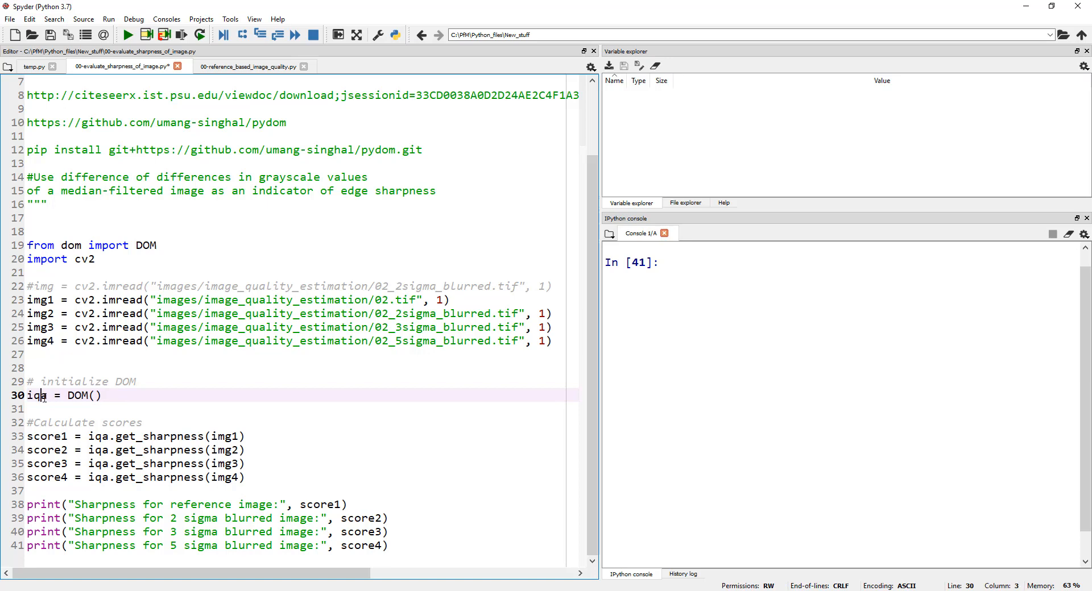
double_click(32, 396)
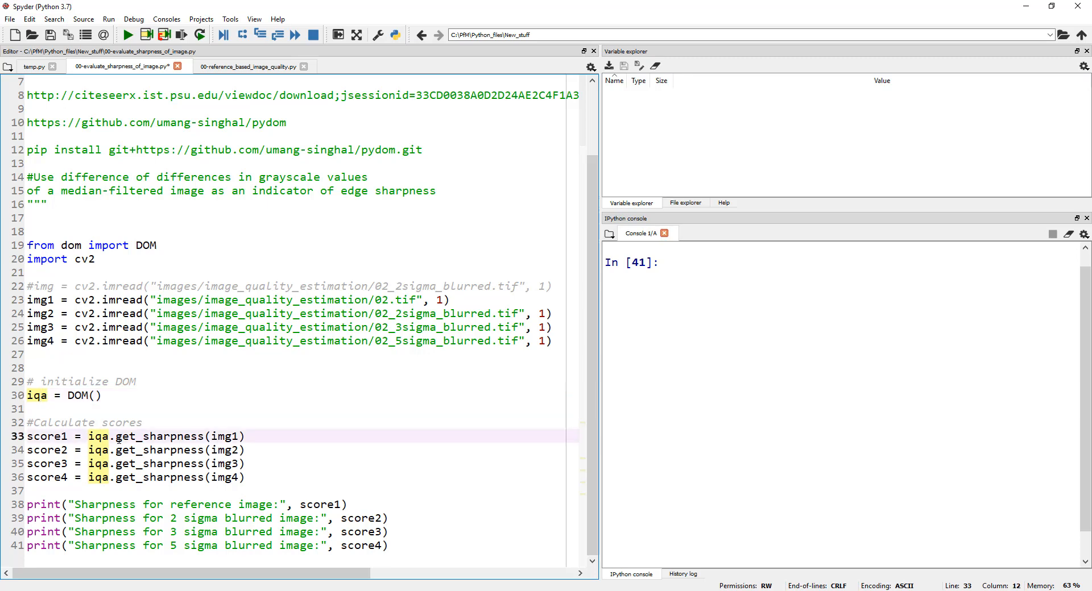
click(316, 465)
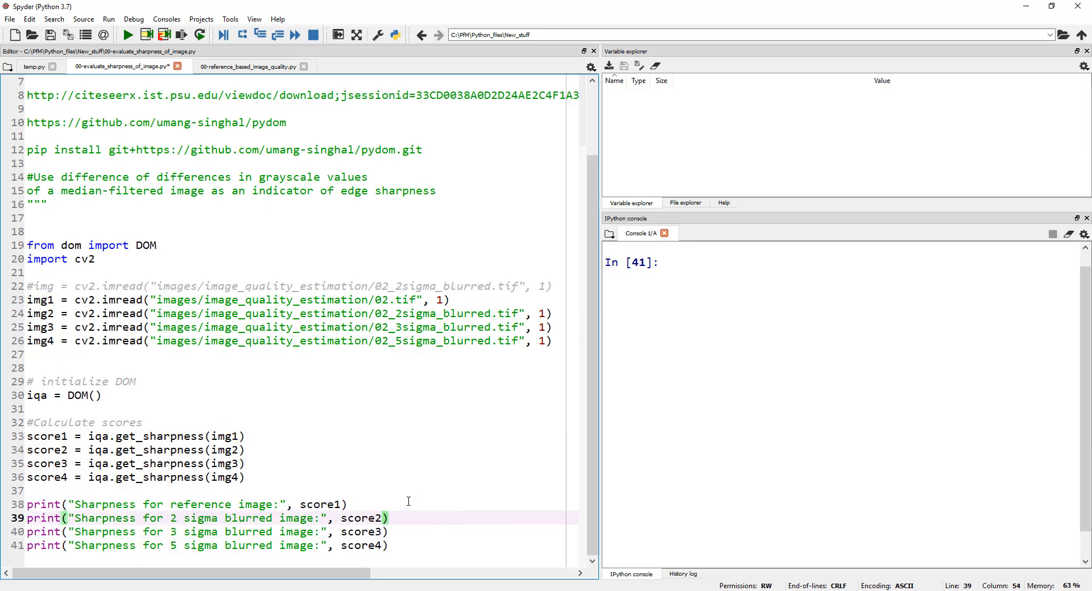
click(345, 505)
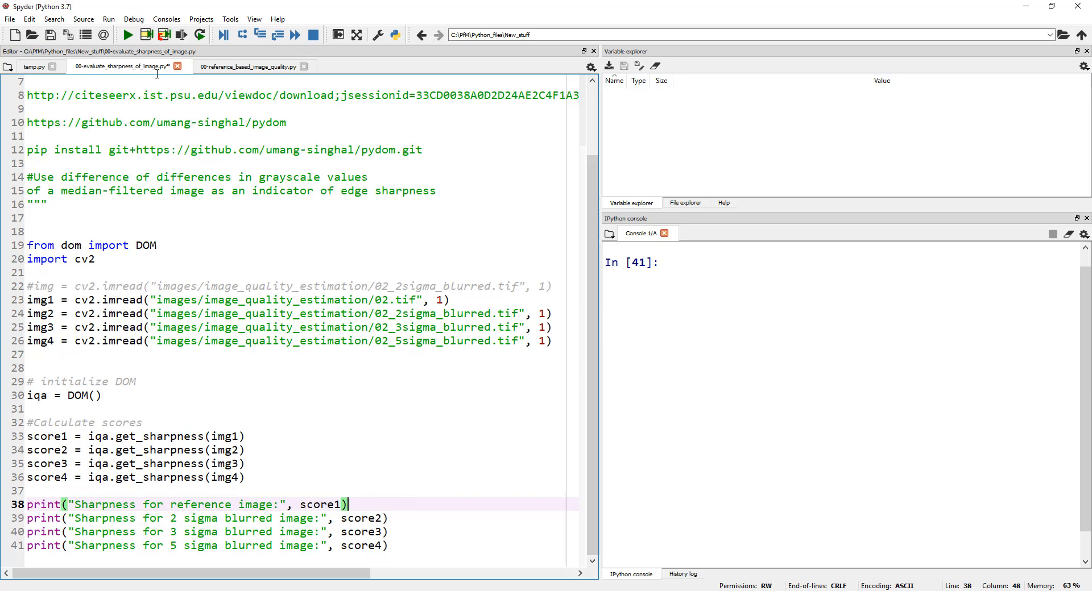
- Run the sharpness script from the toolbar
click(132, 33)
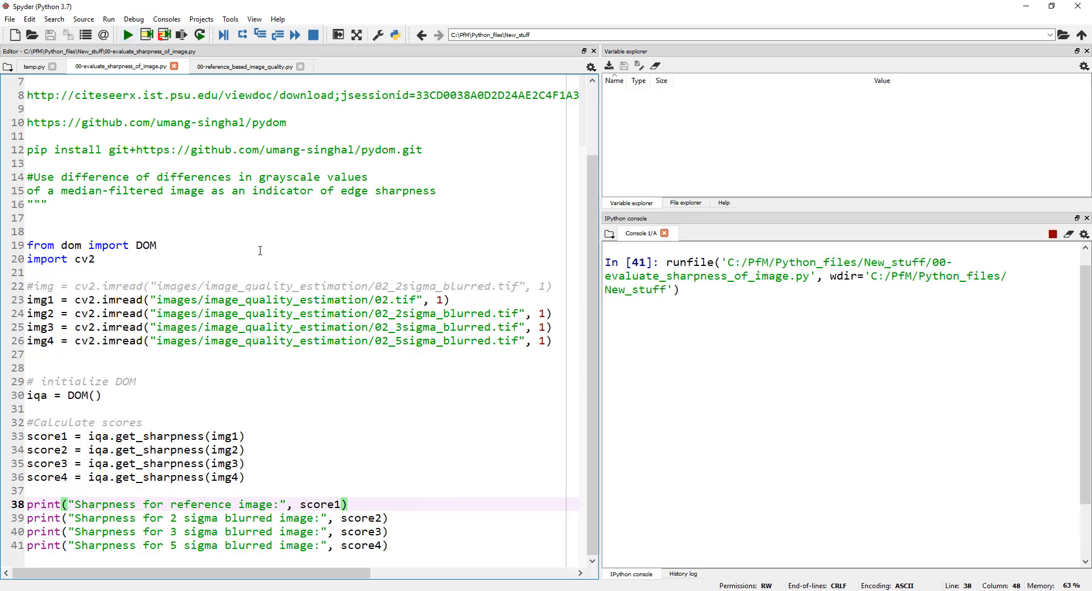
click(128, 34)
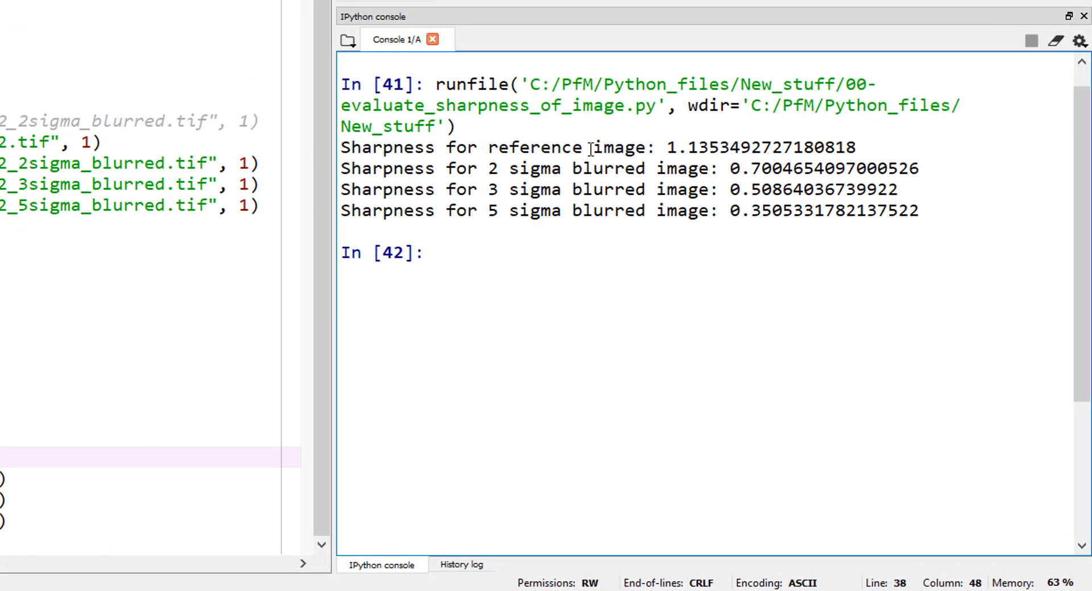
mouse_move(694, 147)
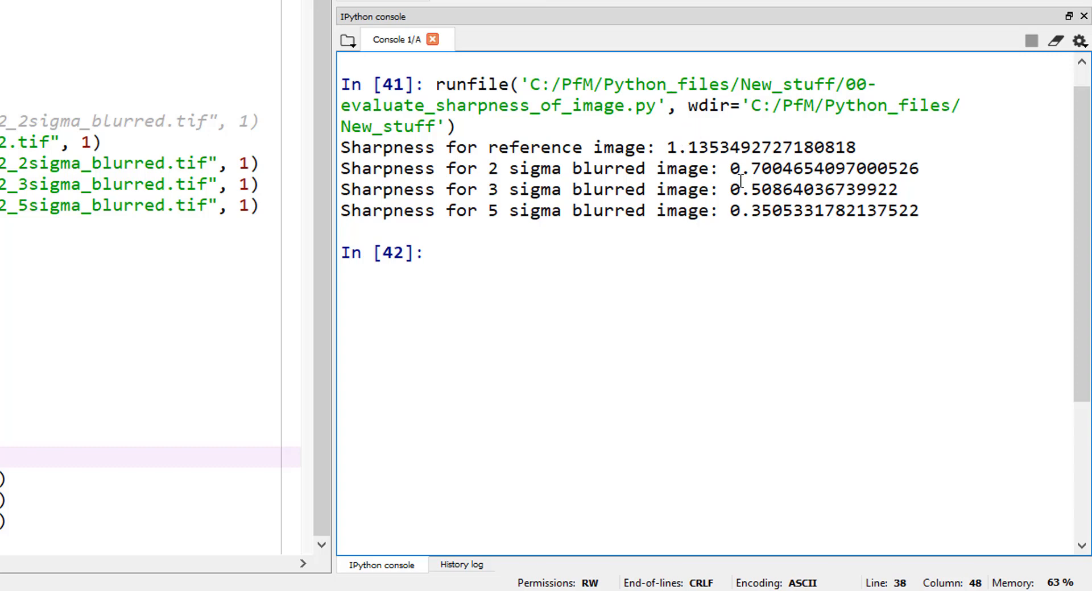
- Highlight the printed scores: reference 1.135 and 2 sigma blur 0.700 in the console
double_click(760, 147)
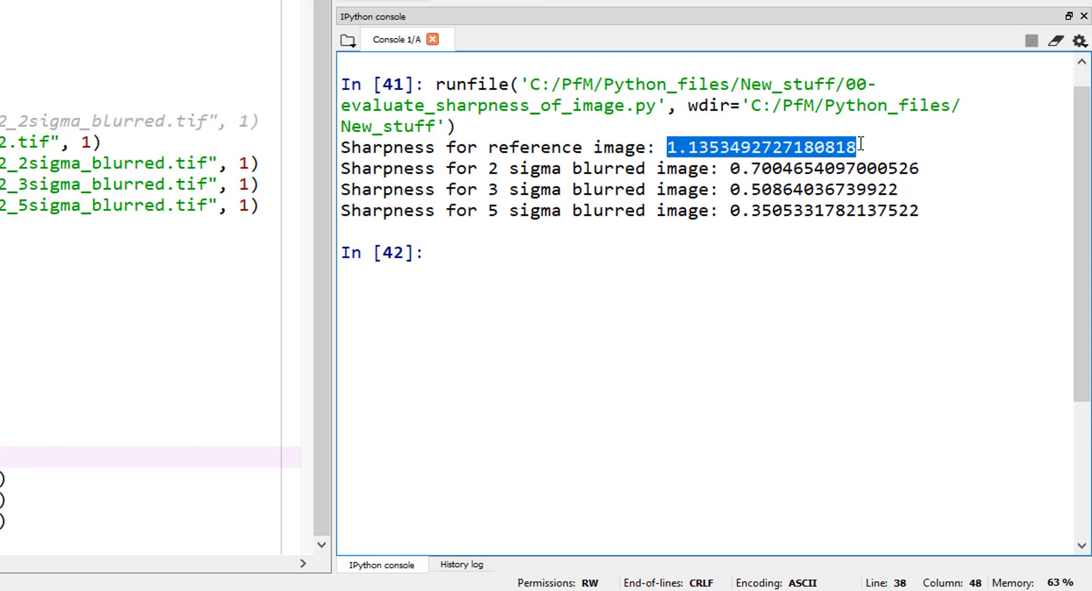
click(670, 147)
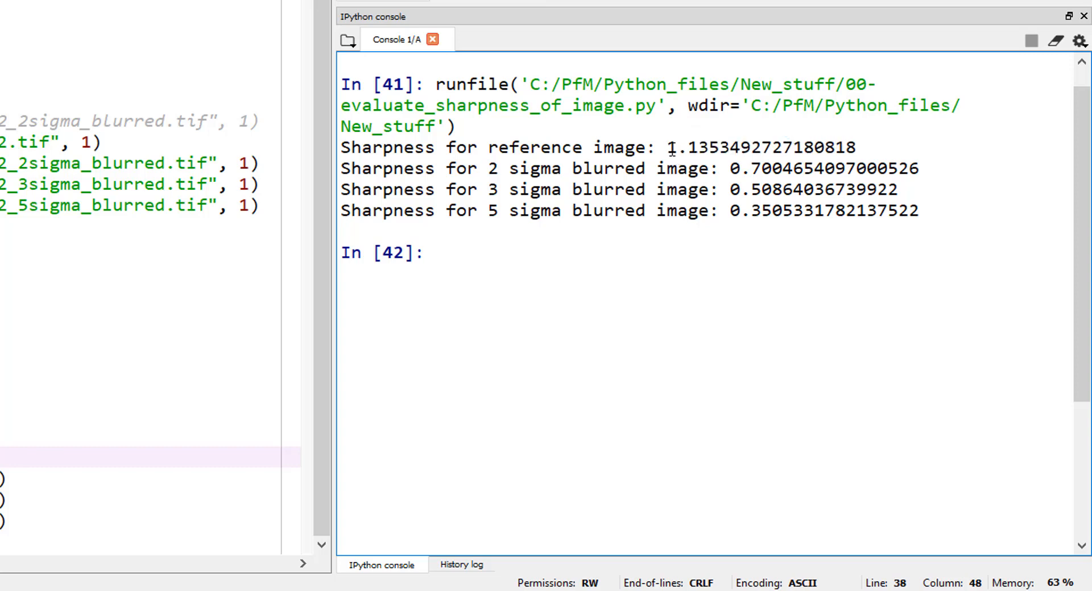
mouse_move(748, 177)
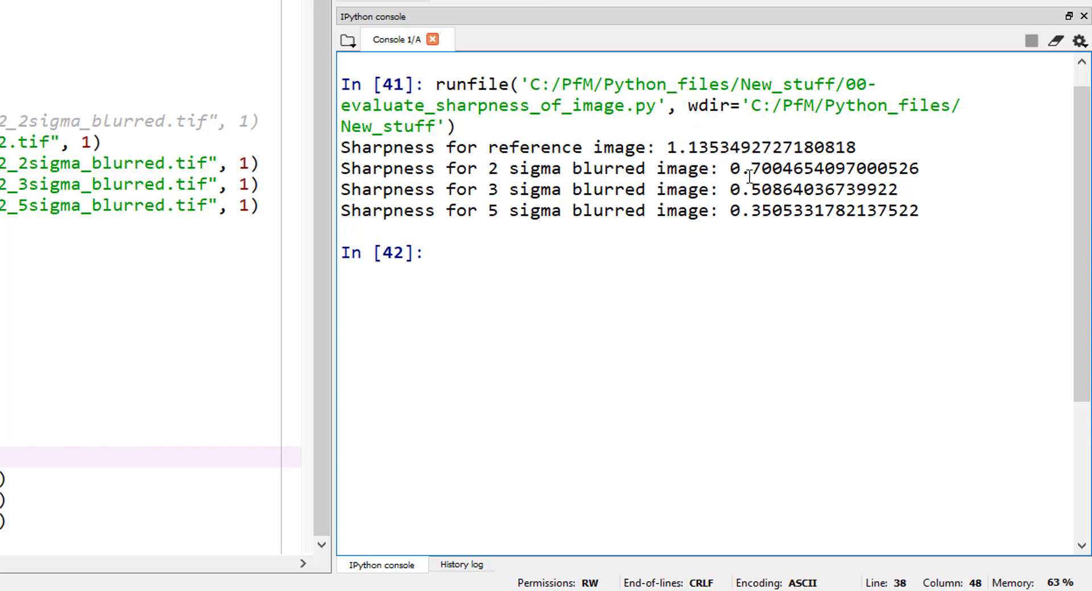
double_click(767, 168)
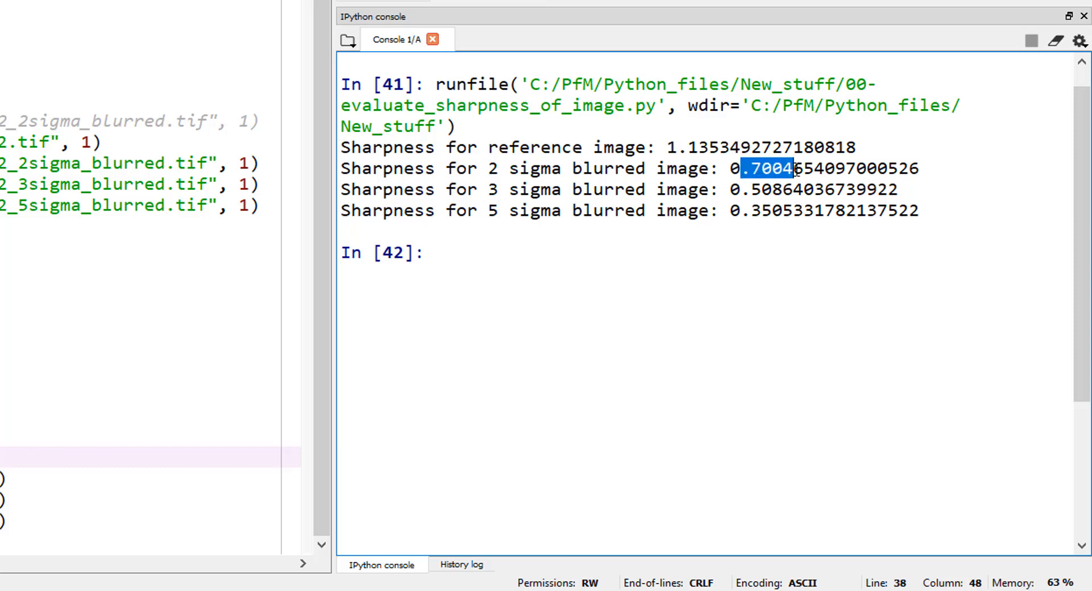